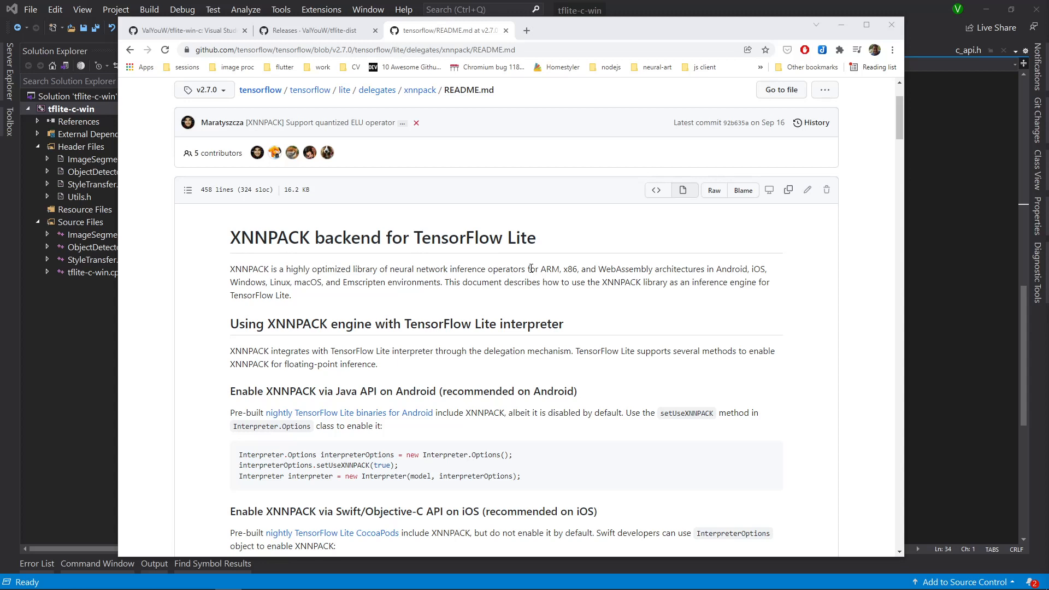
pyautogui.moveTo(273, 286)
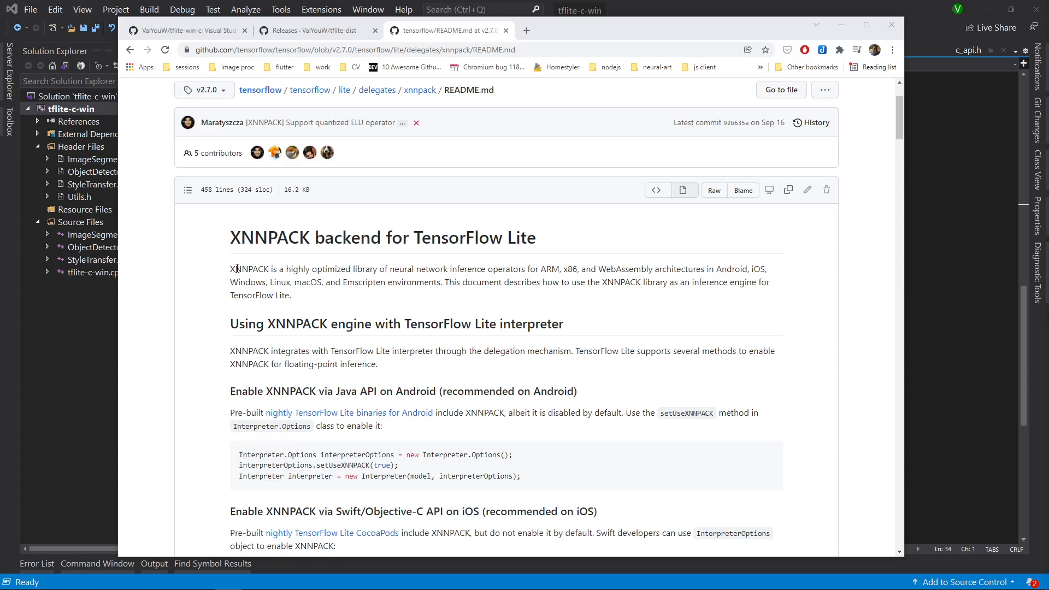
# - Highlight supported platforms, the desktop Bazel-flag recommendation and the tflite_with_xnnpack define flag in the README
pyautogui.moveTo(230, 268); pyautogui.dragTo(291, 269)
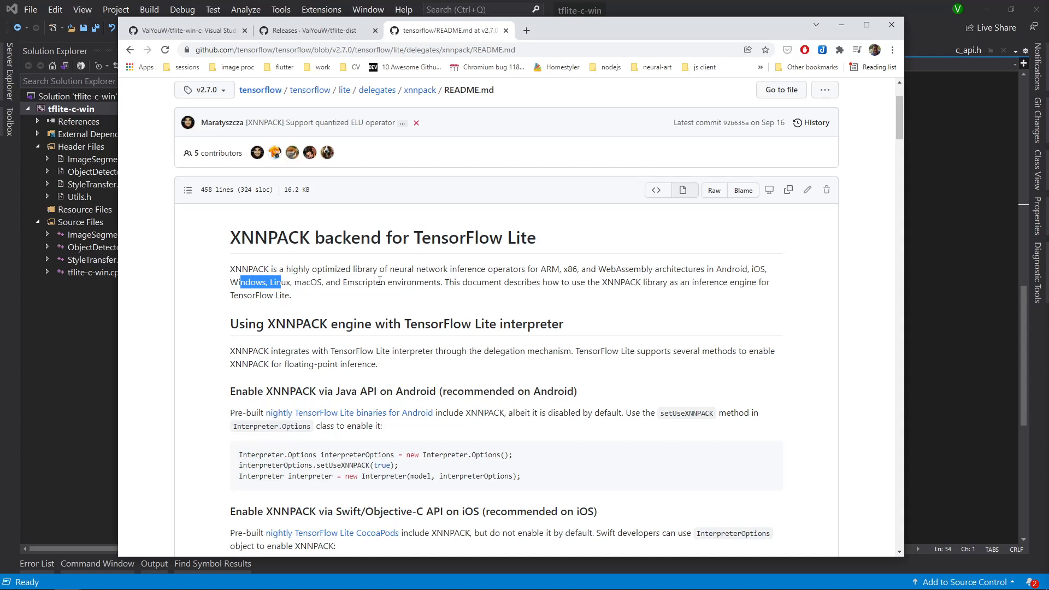
pyautogui.scroll(-3)
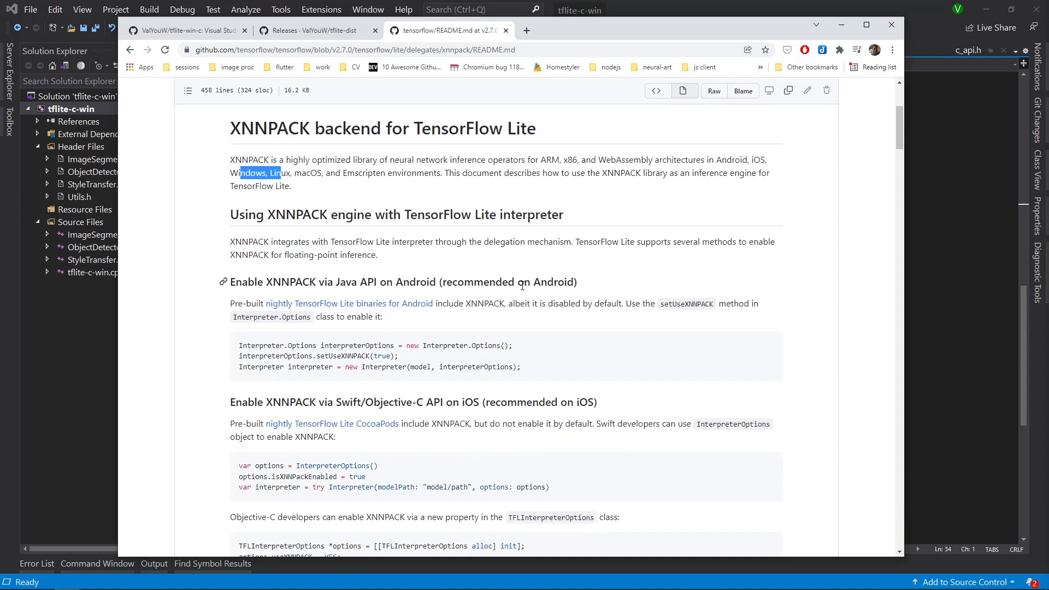
pyautogui.scroll(-3)
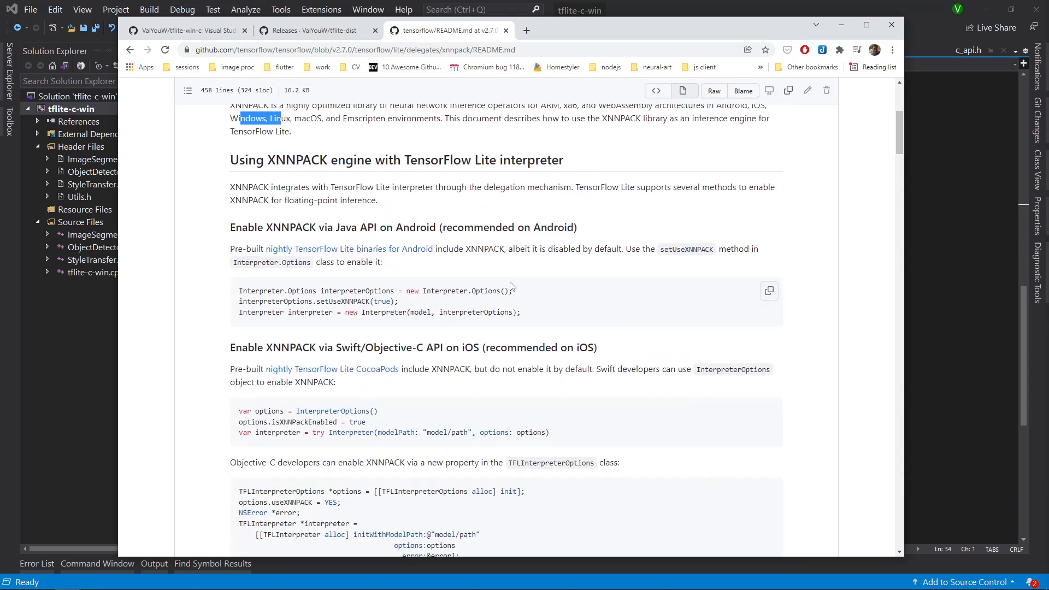
pyautogui.moveTo(575, 284)
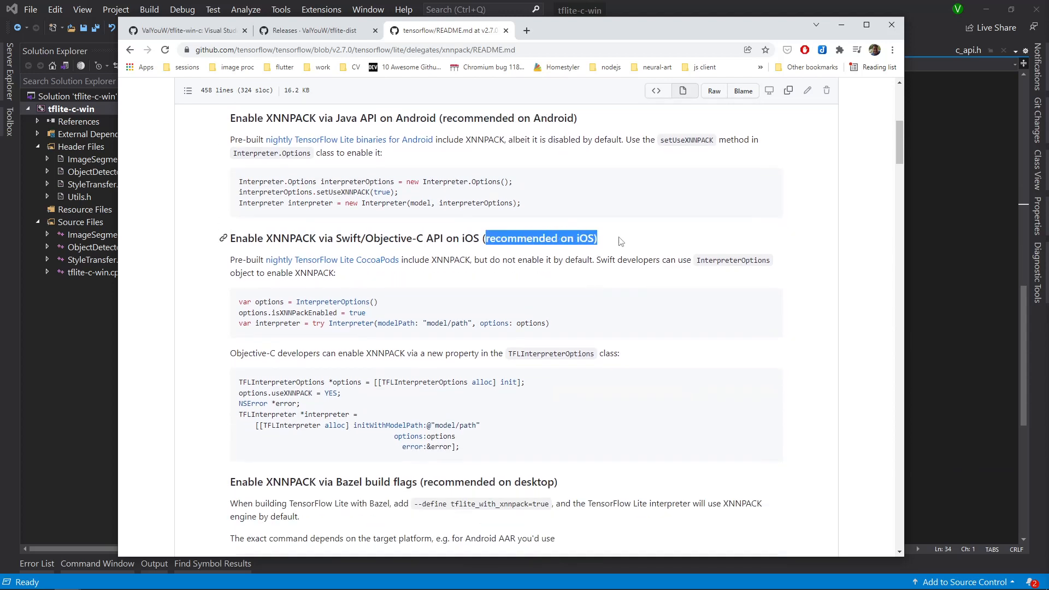
pyautogui.scroll(-3)
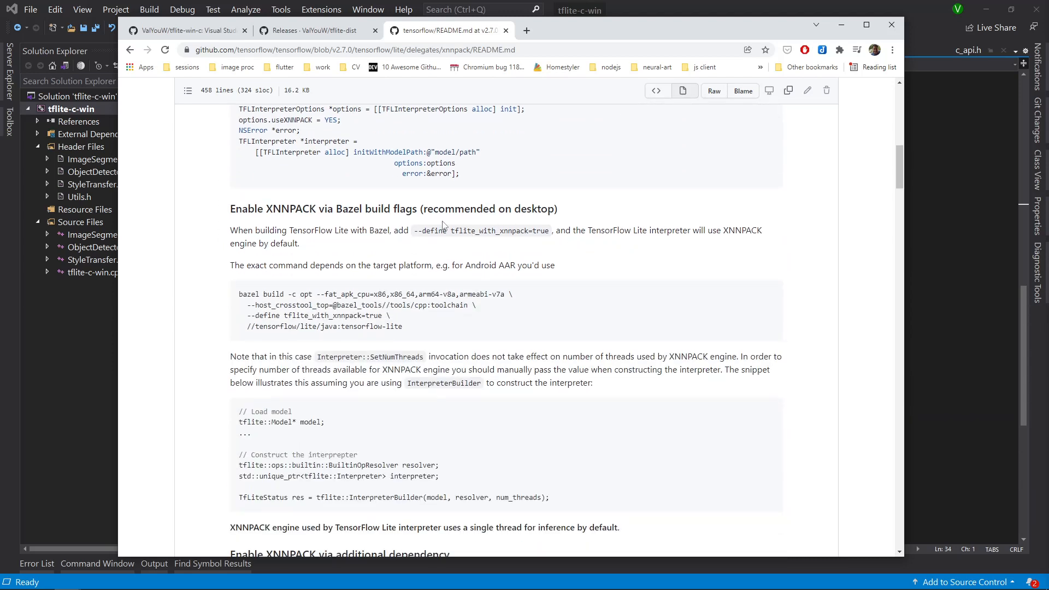
pyautogui.moveTo(404, 209); pyautogui.dragTo(546, 208)
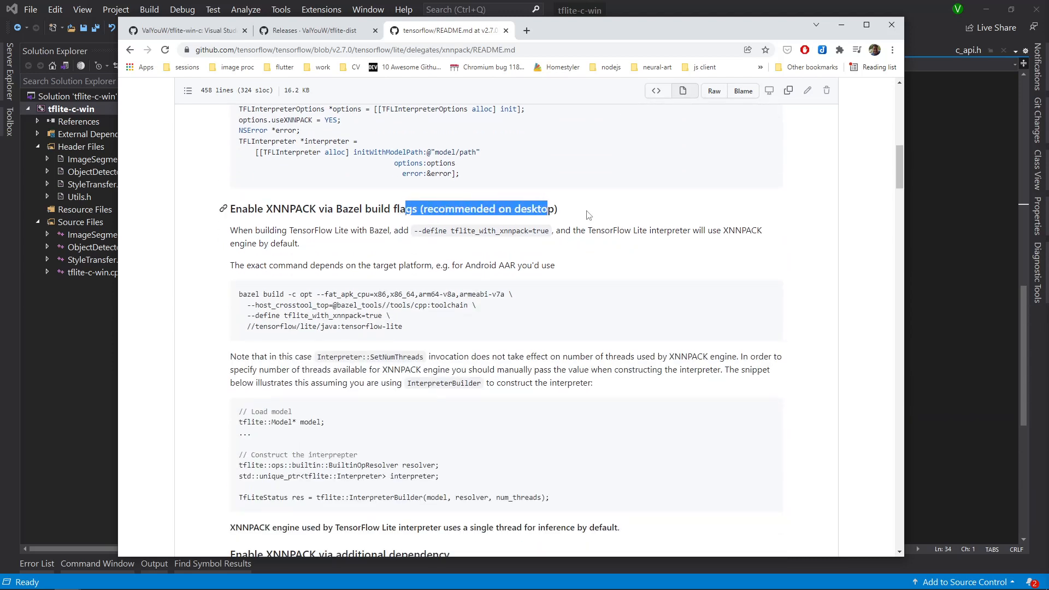
pyautogui.moveTo(340, 246)
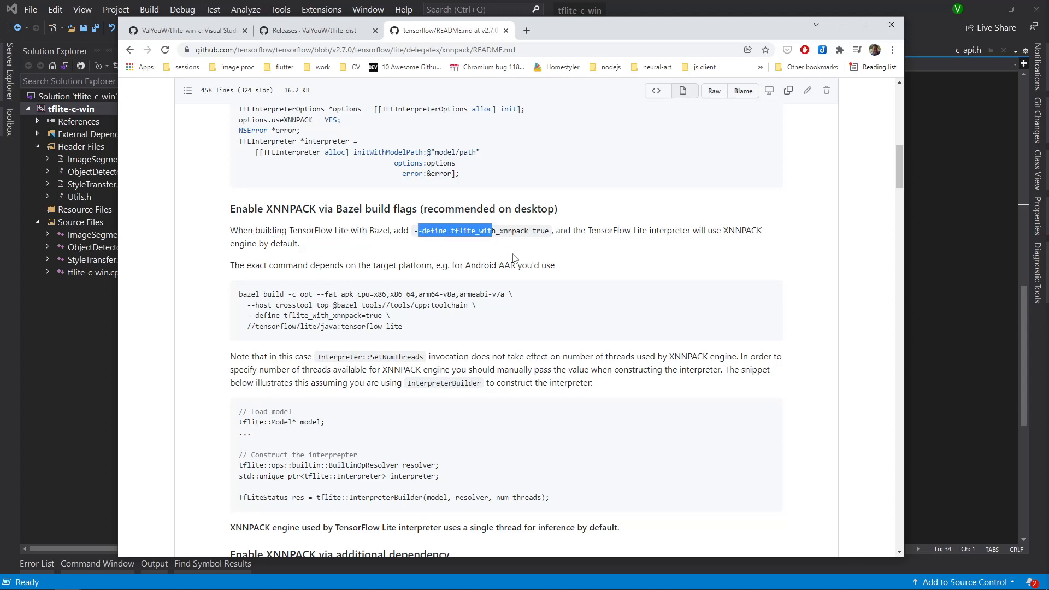
pyautogui.moveTo(588, 230); pyautogui.dragTo(702, 231)
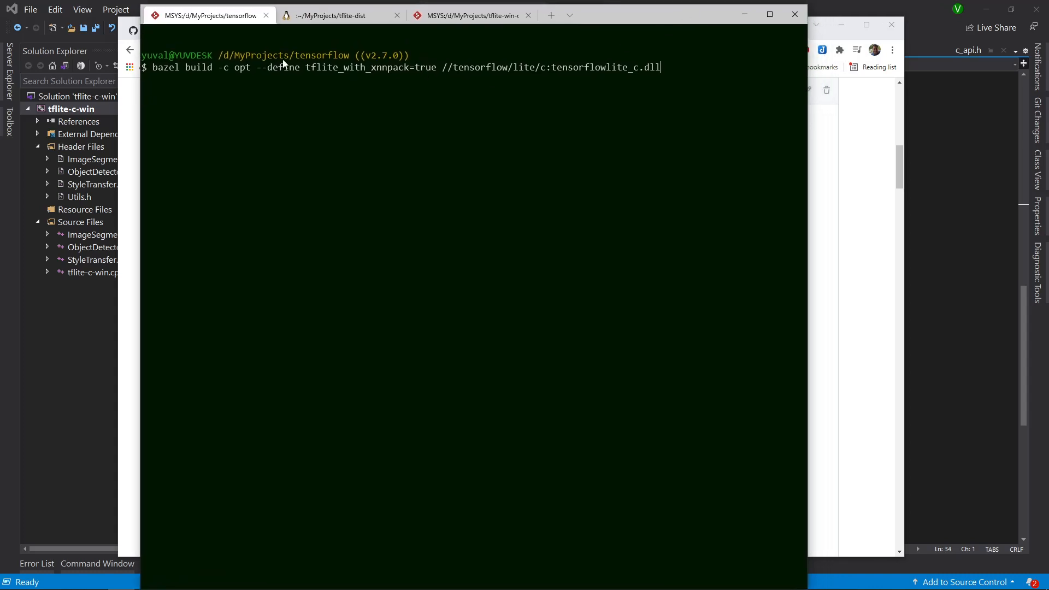
pyautogui.moveTo(294, 90)
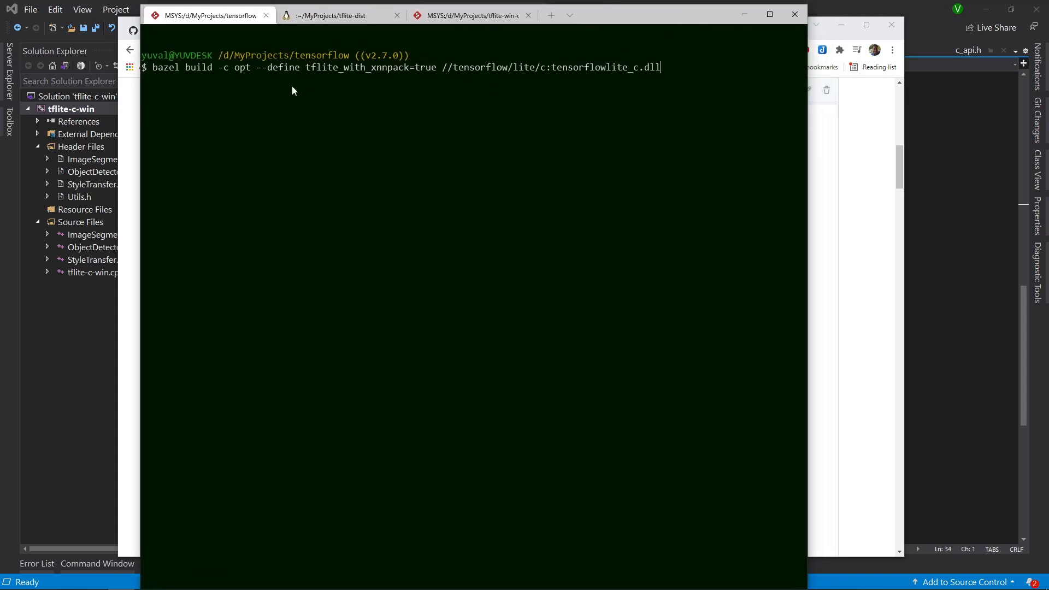
pyautogui.moveTo(287, 105)
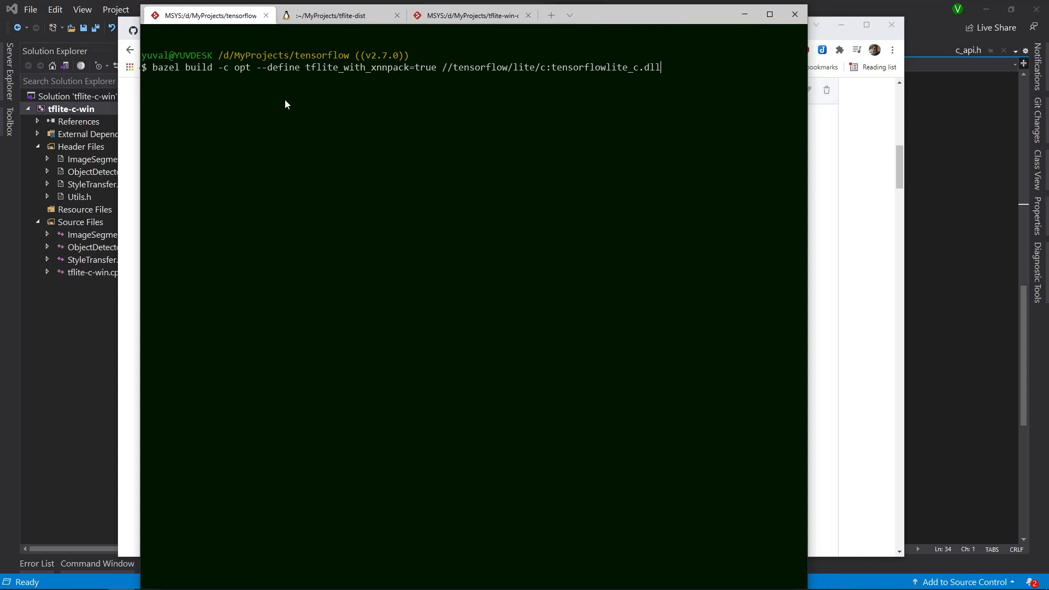
pyautogui.moveTo(204, 96)
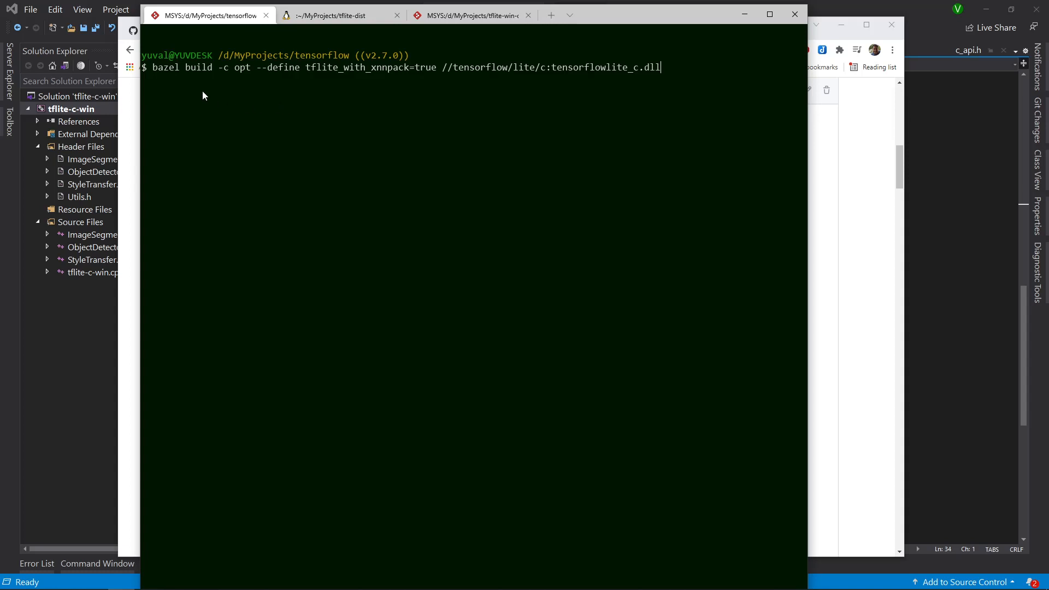
pyautogui.moveTo(273, 77)
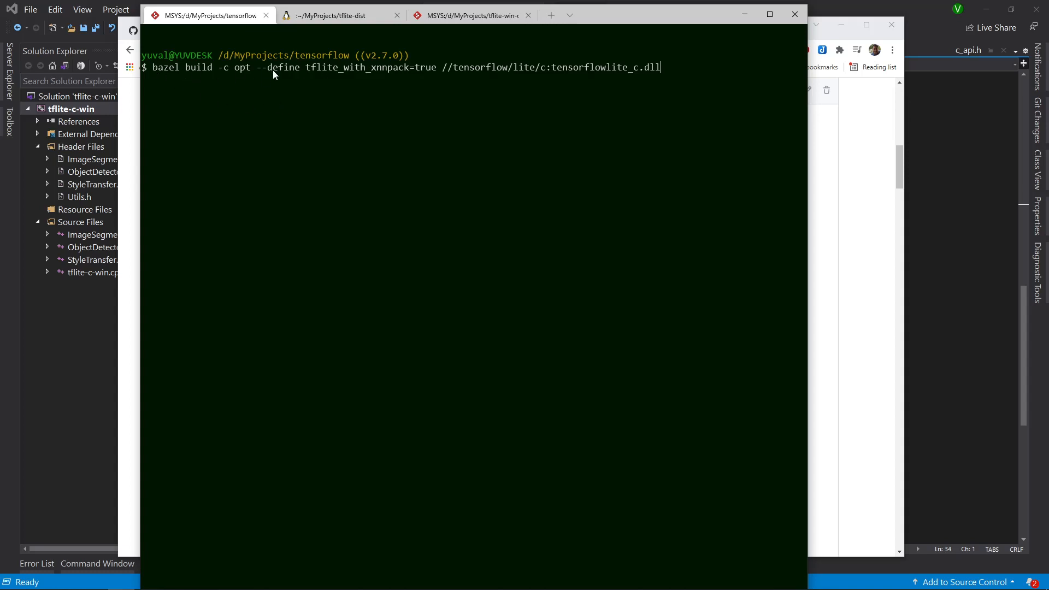
pyautogui.moveTo(312, 77)
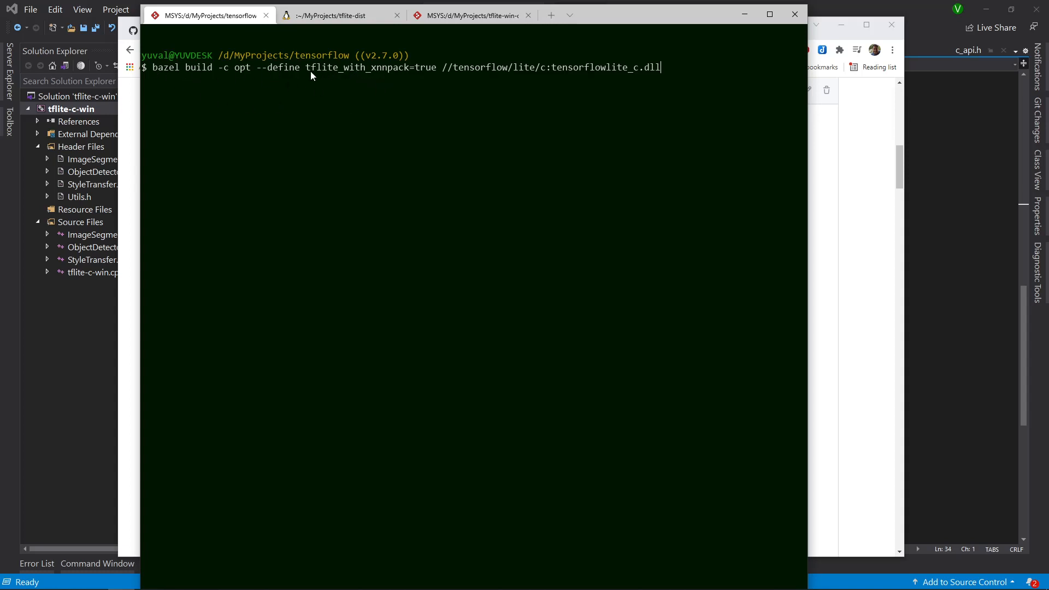
pyautogui.moveTo(354, 79)
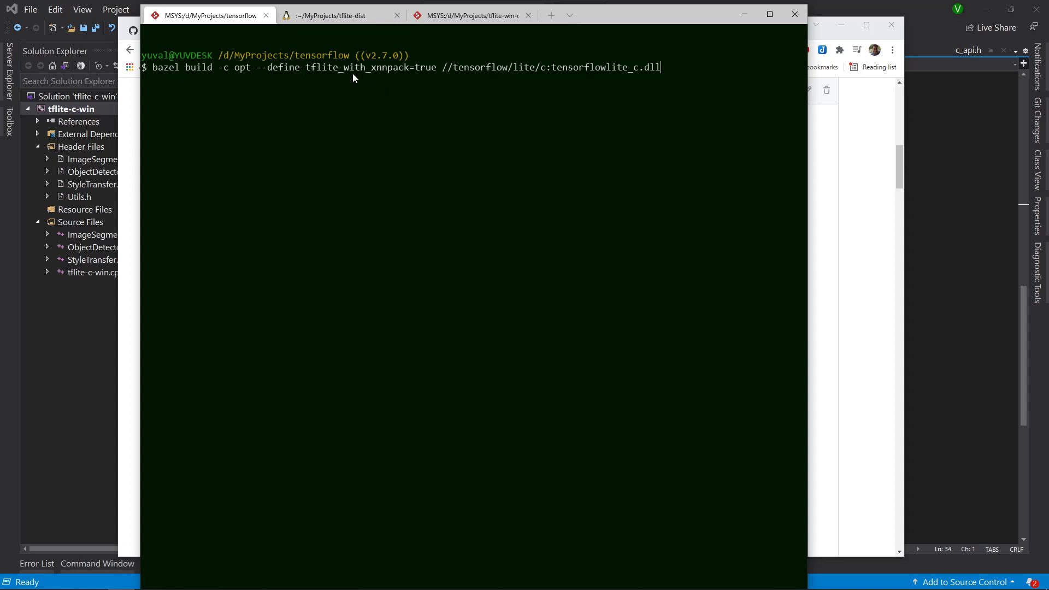
pyautogui.moveTo(616, 17)
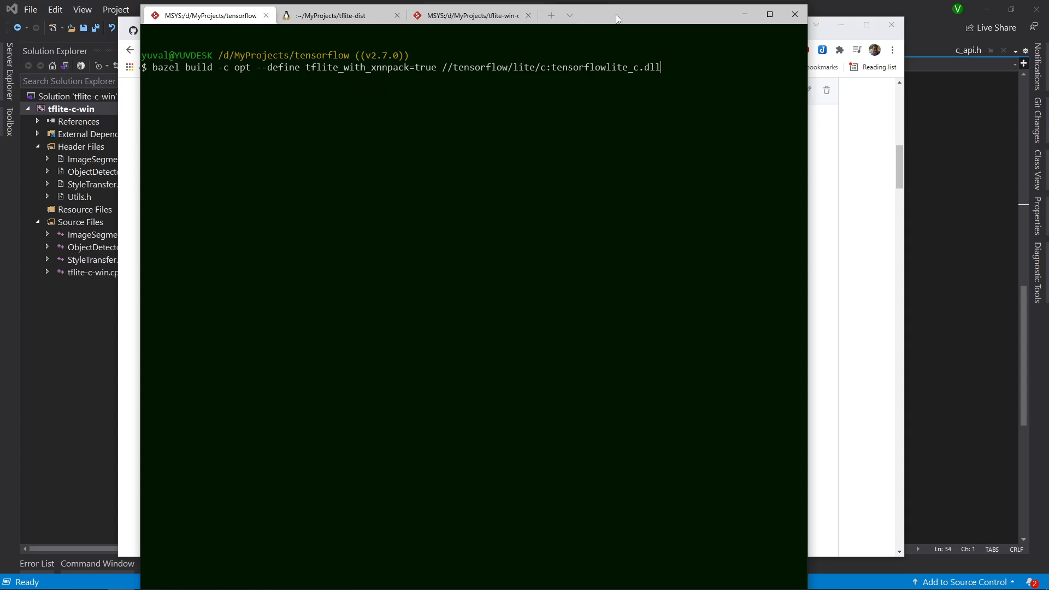
# - Start the bazel build of tensorflowlite_c.dll with tflite_with_xnnpack=true
pyautogui.press('Enter')
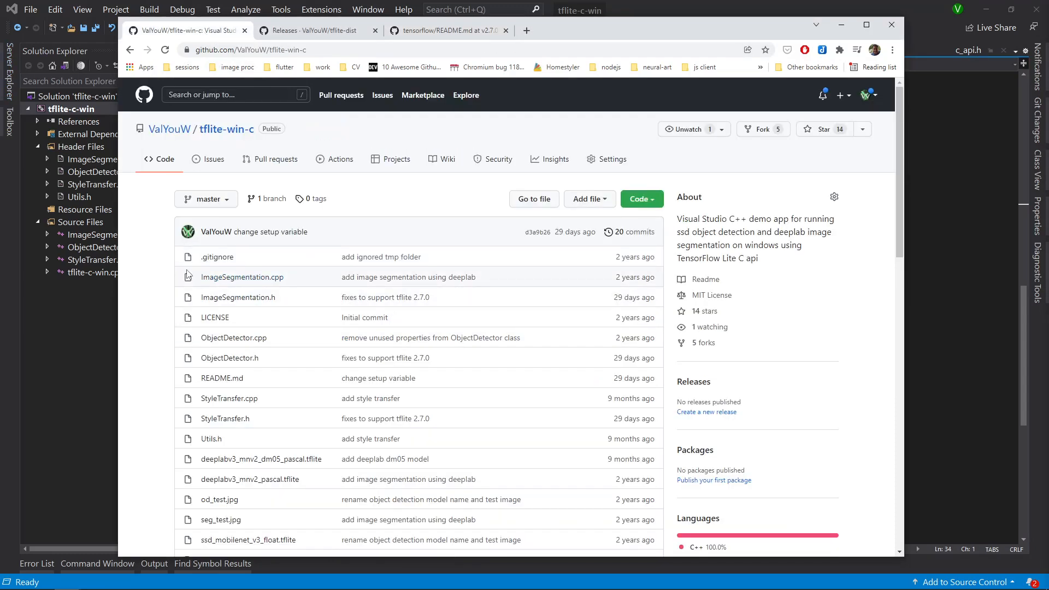
pyautogui.moveTo(223, 140)
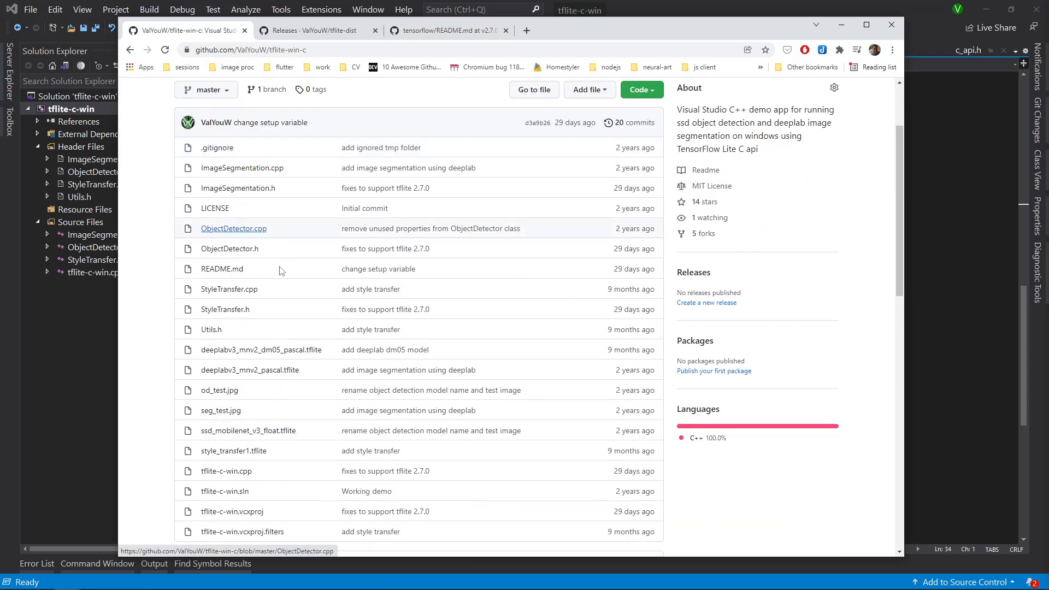
# - Scroll the tflite-win-c README down to the OpenCV and tflite-dist setup section
pyautogui.scroll(-3)
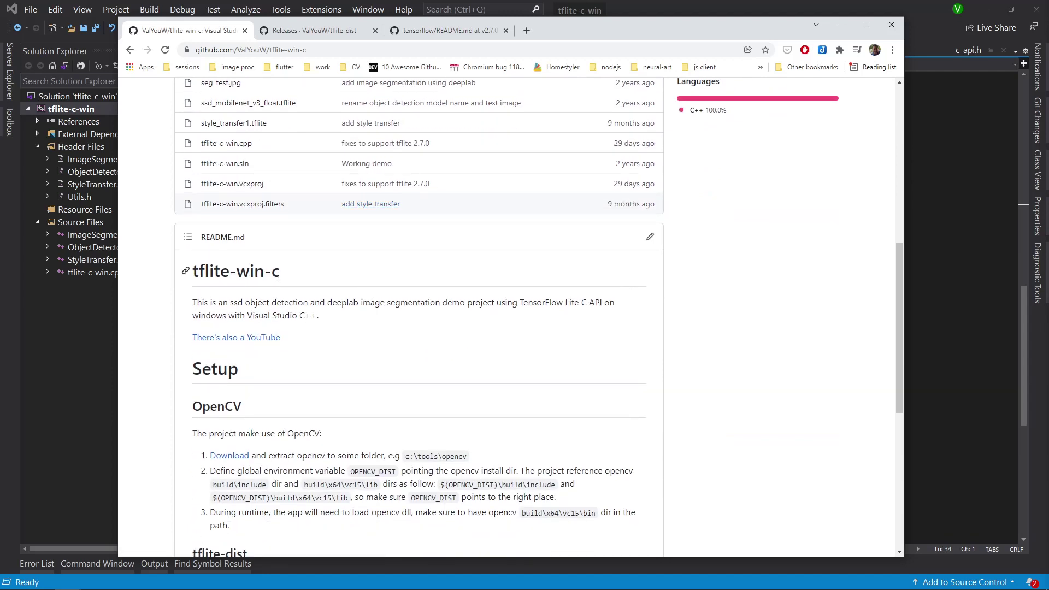
pyautogui.scroll(-3)
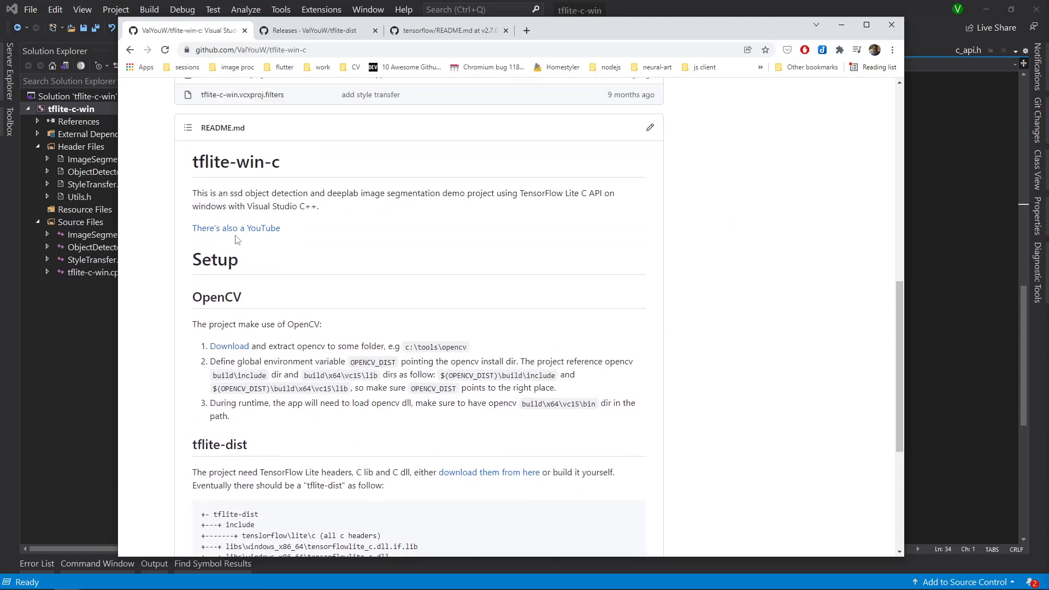
pyautogui.moveTo(417, 307)
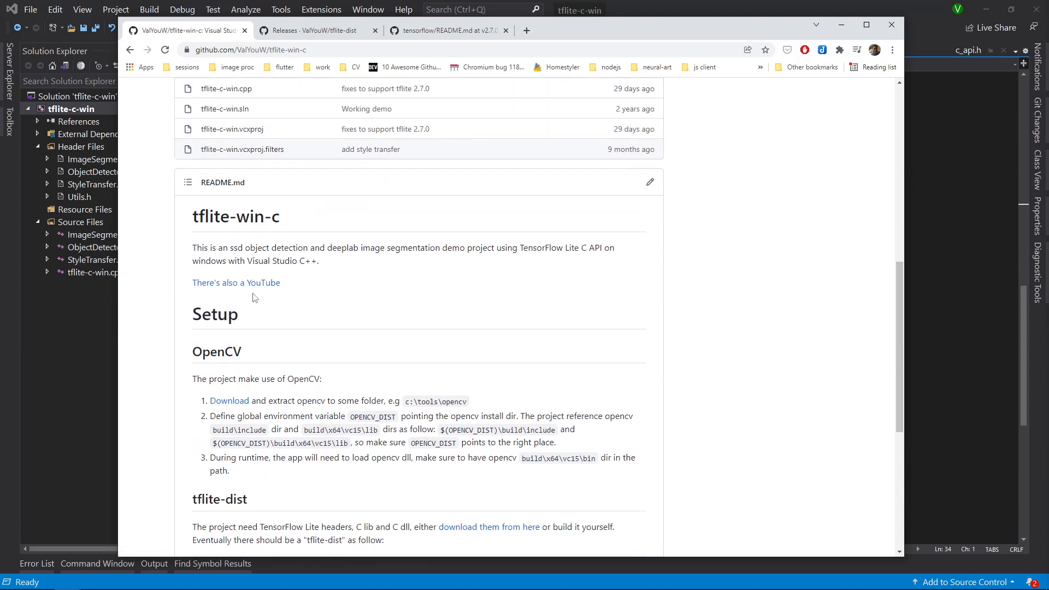
pyautogui.moveTo(258, 288)
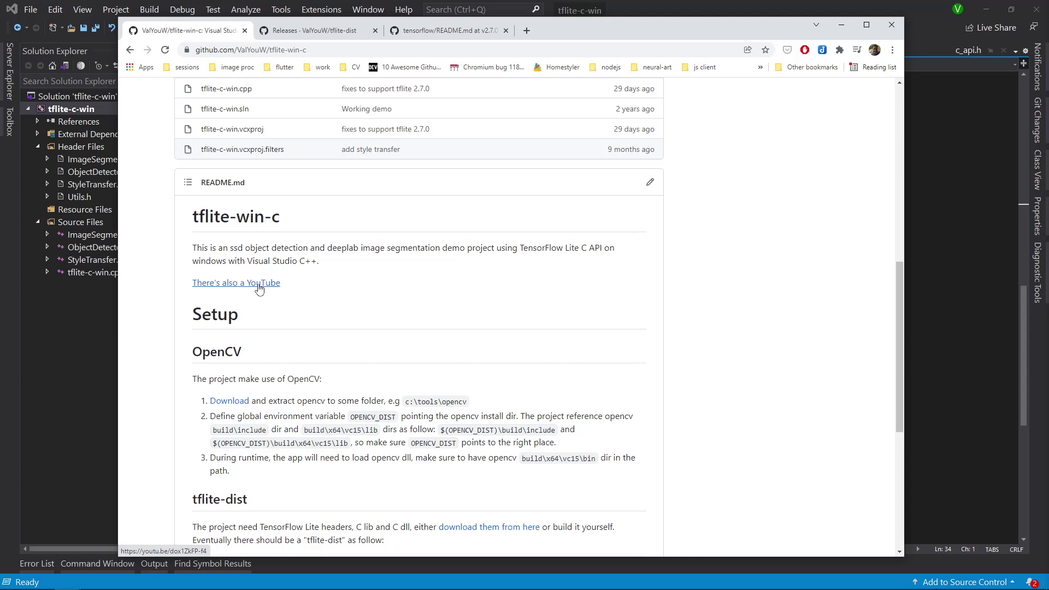
pyautogui.moveTo(359, 306)
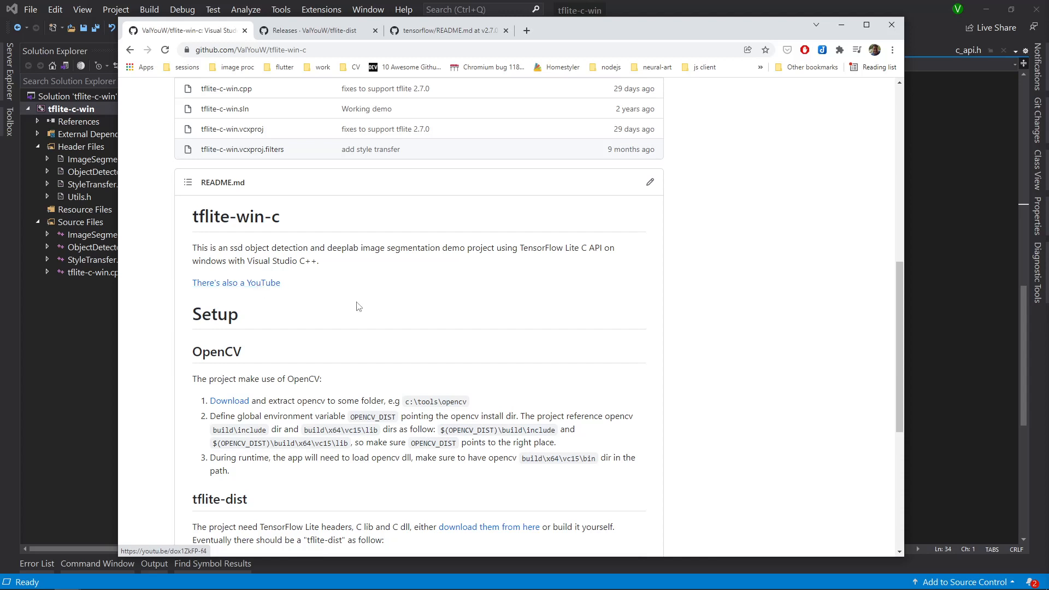
pyautogui.moveTo(378, 310)
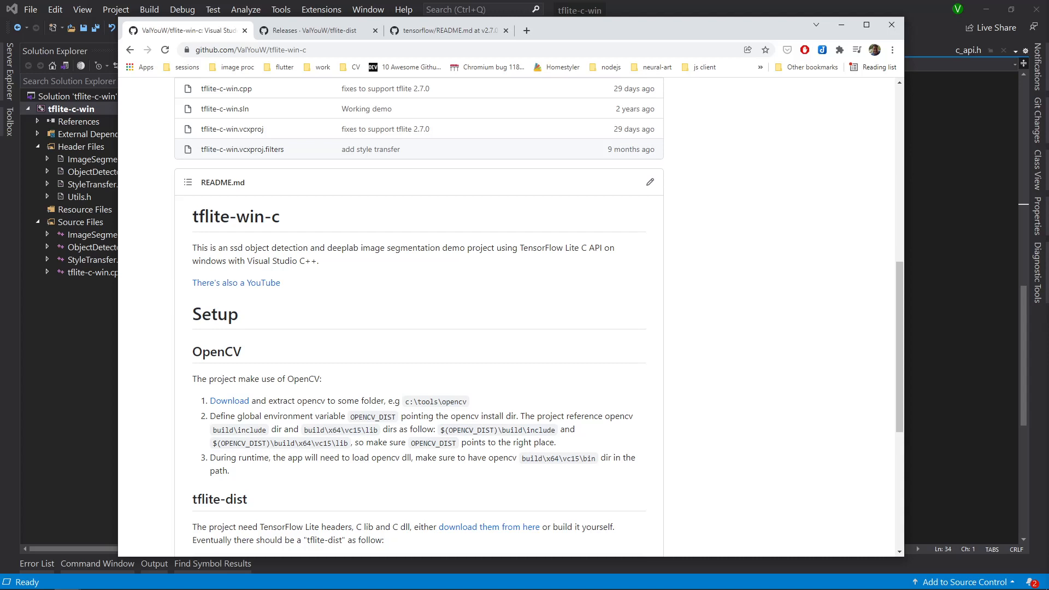
pyautogui.moveTo(368, 358)
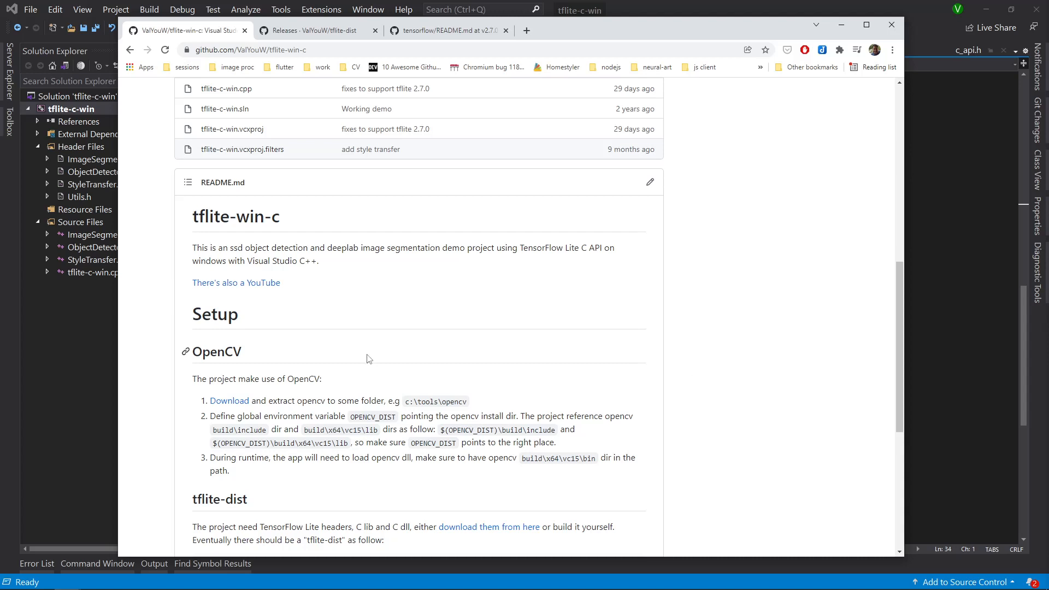
pyautogui.moveTo(362, 332)
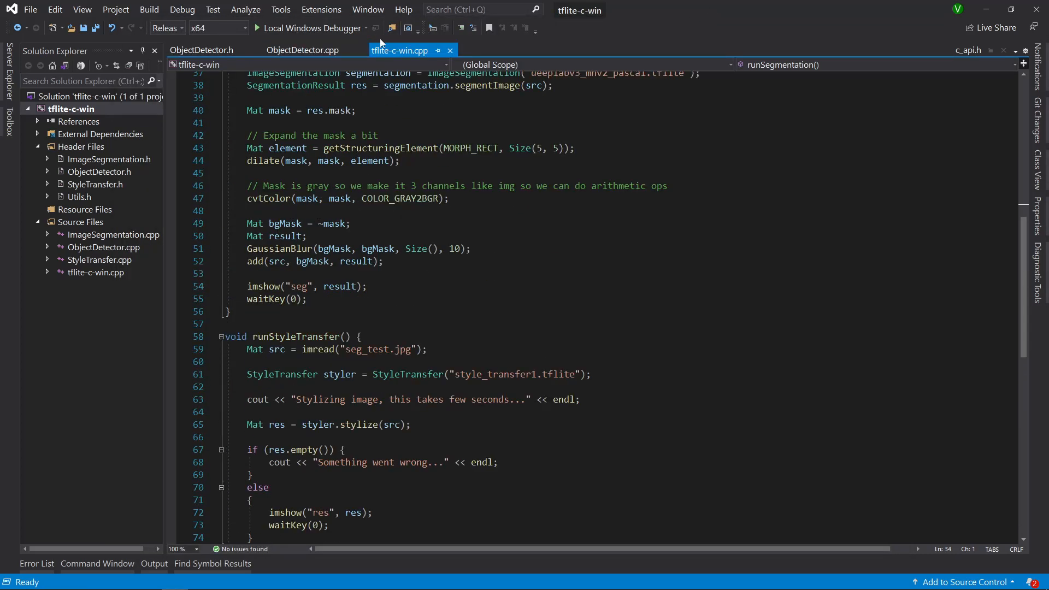
# - Review tflite-win-c.cpp and bring up the ObjectDetector.cpp tensor setup and detect function
pyautogui.scroll(3)
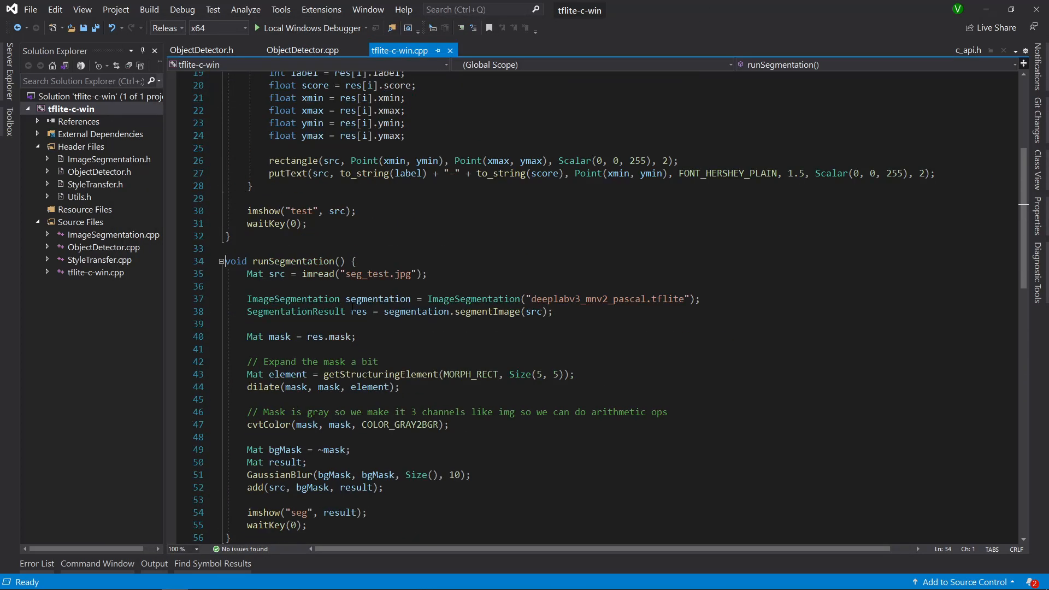
pyautogui.scroll(-3)
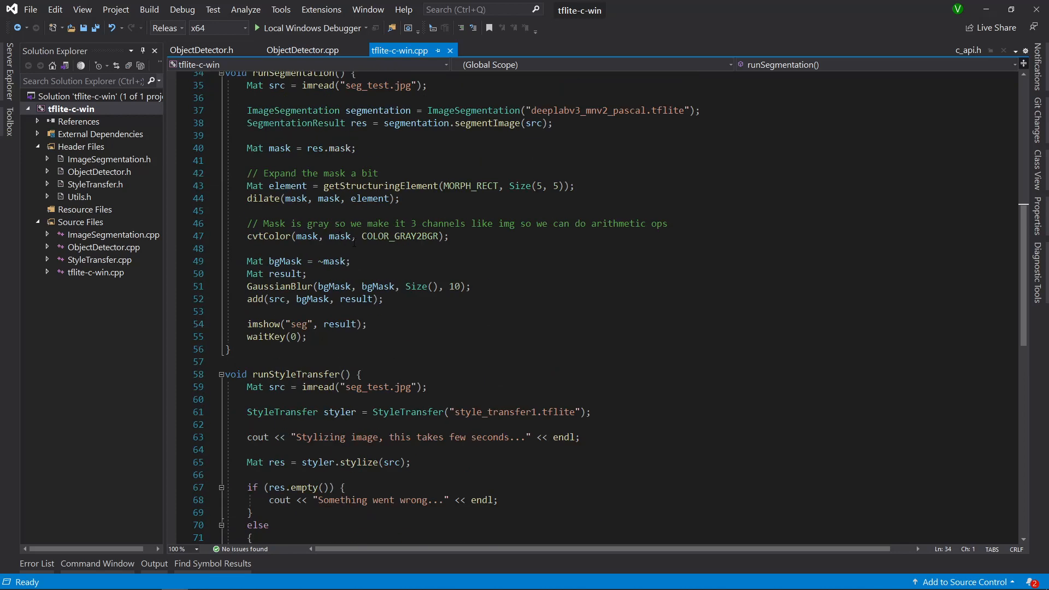
pyautogui.click(302, 50)
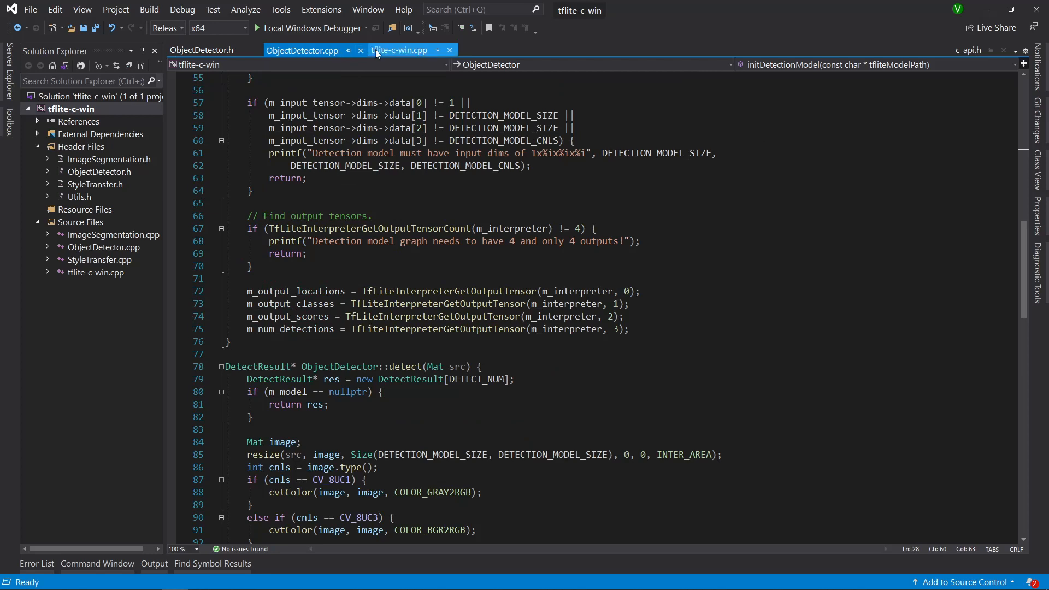
pyautogui.click(400, 50)
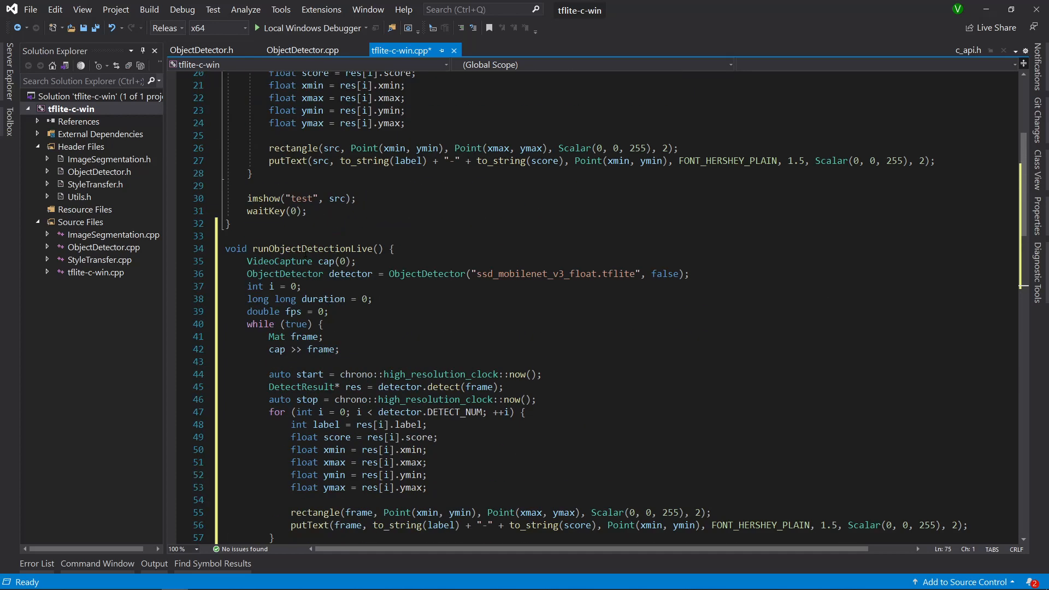
pyautogui.doubleClick(312, 249)
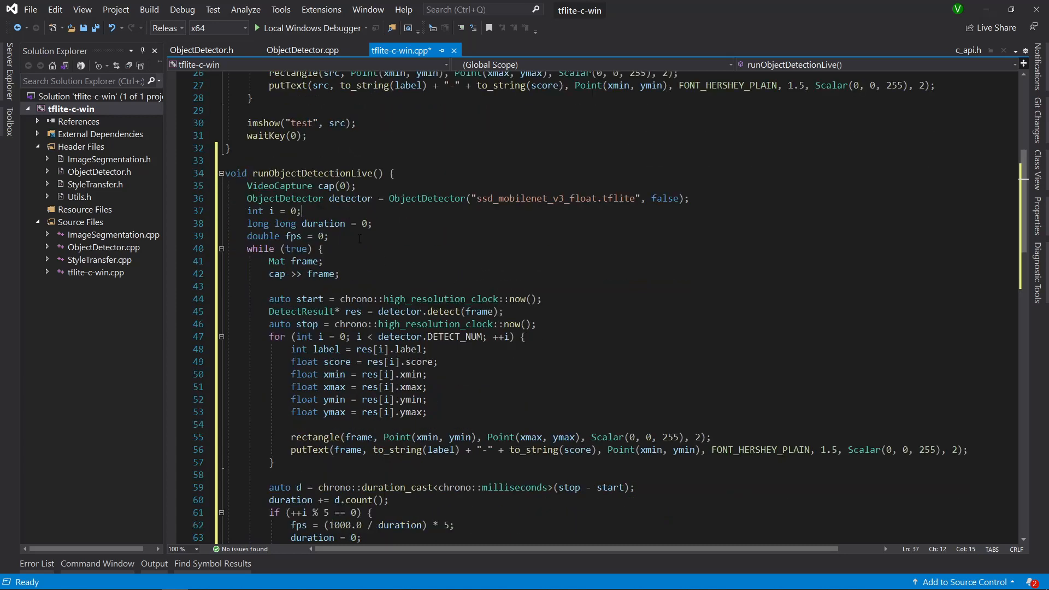
pyautogui.moveTo(301, 211); pyautogui.dragTo(328, 236)
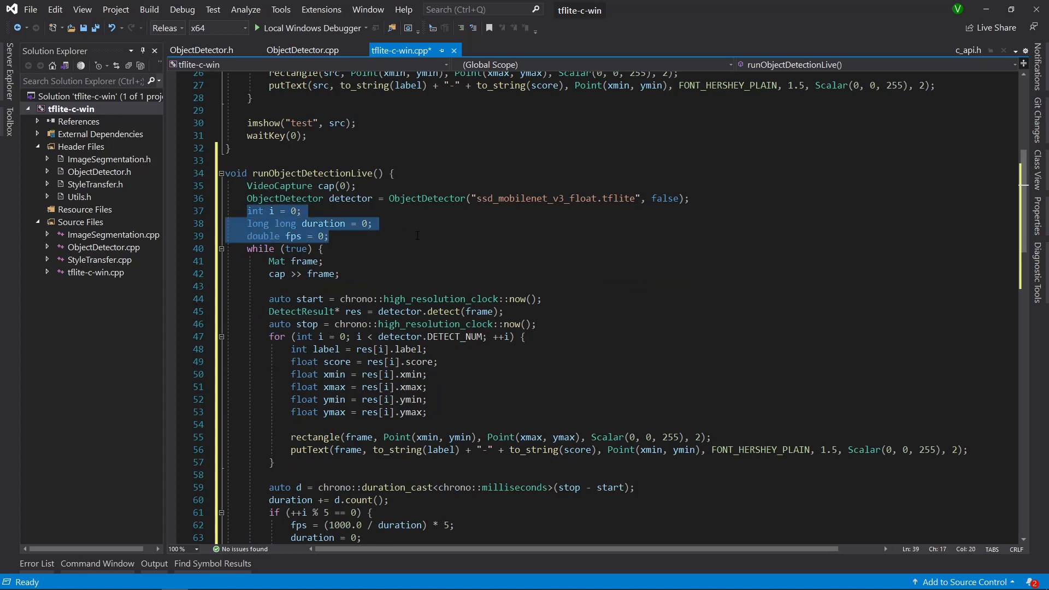
pyautogui.click(251, 249)
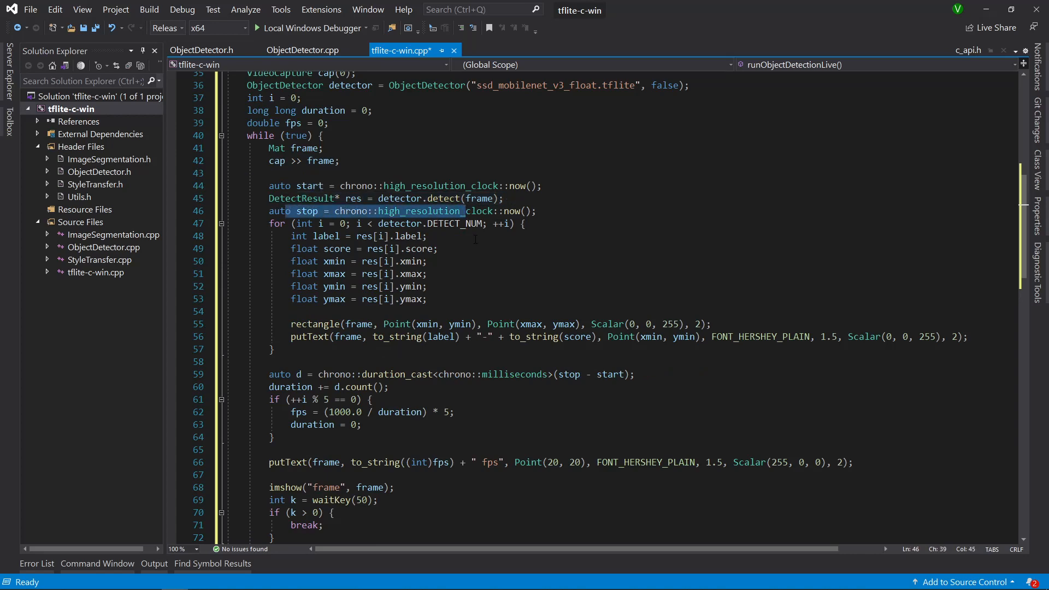
pyautogui.scroll(-3)
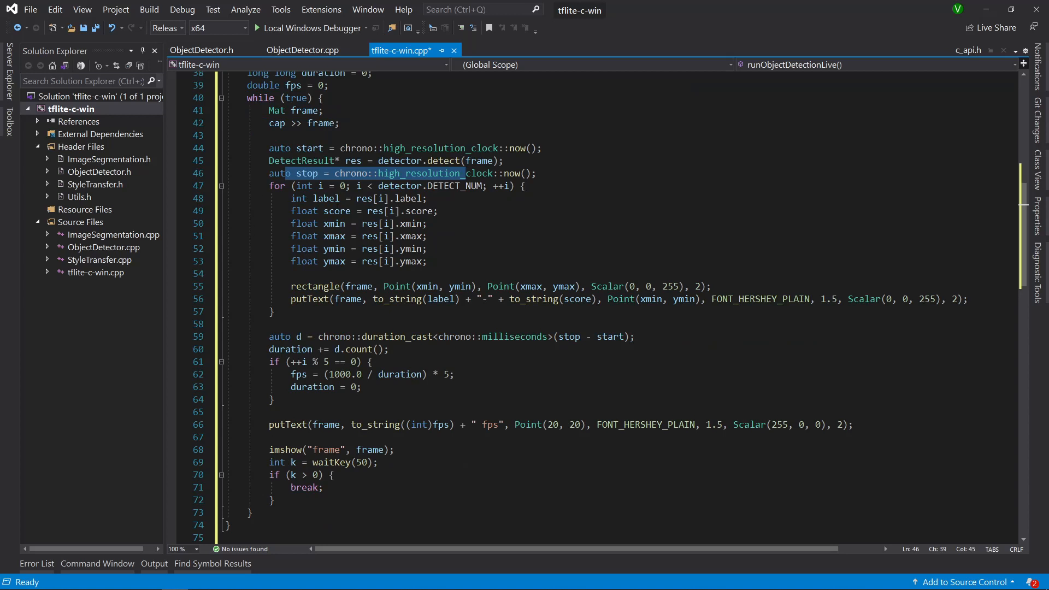
pyautogui.moveTo(334, 261)
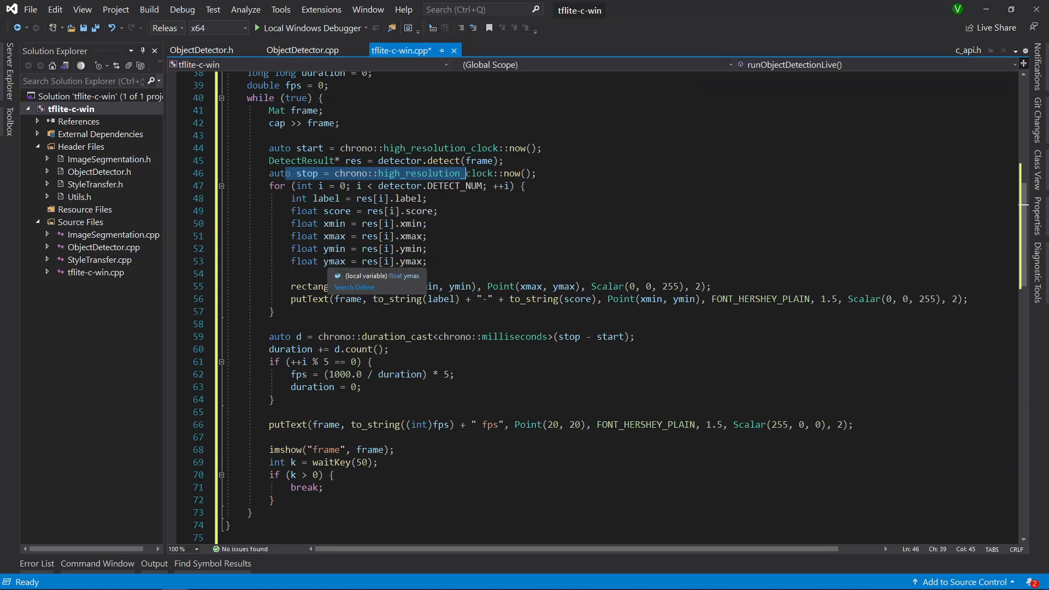
pyautogui.scroll(-3)
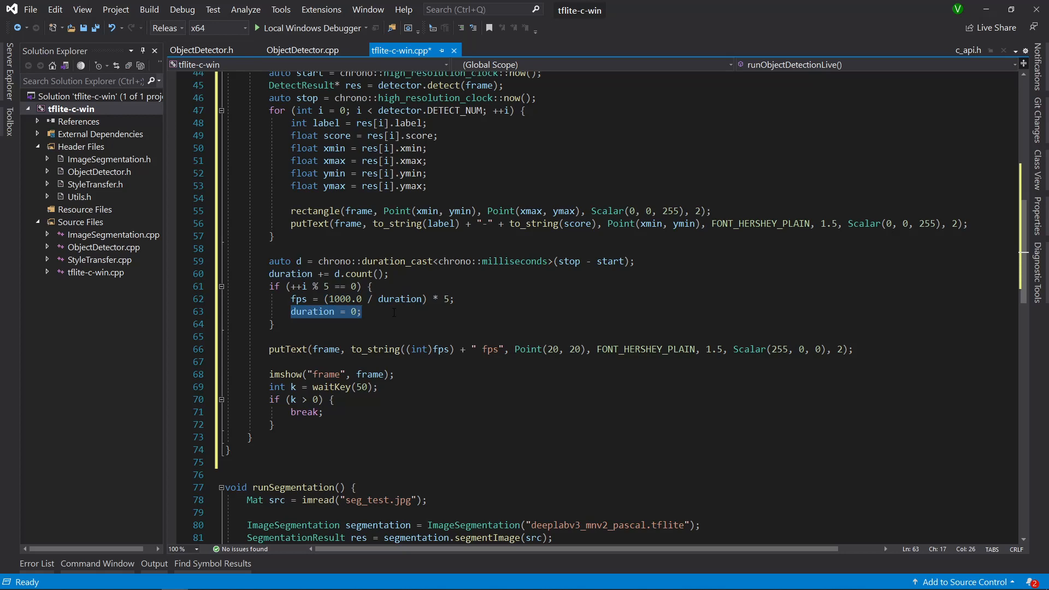
pyautogui.scroll(-3)
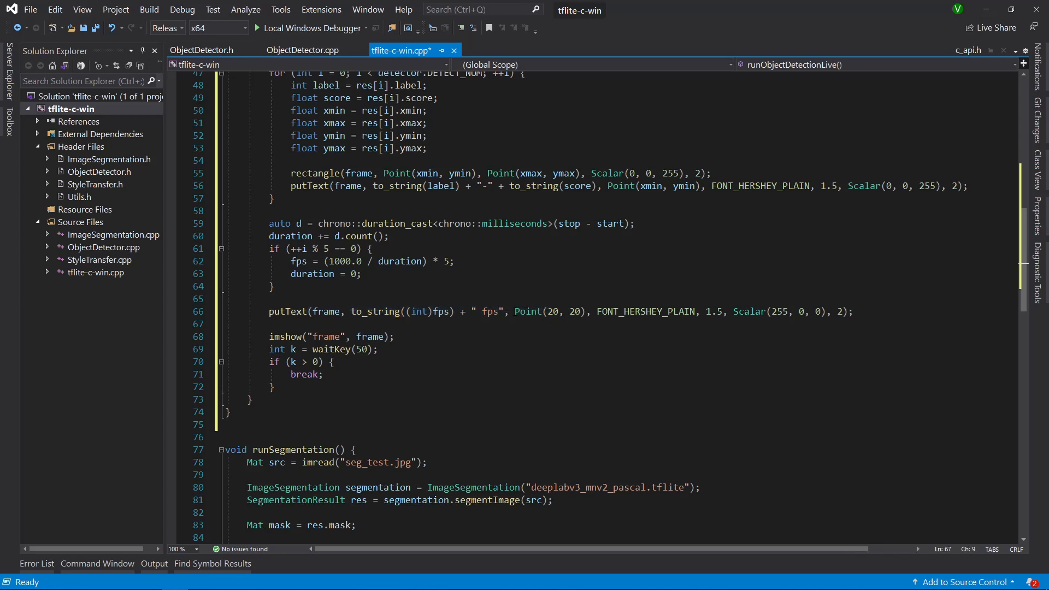
pyautogui.doubleClick(552, 311)
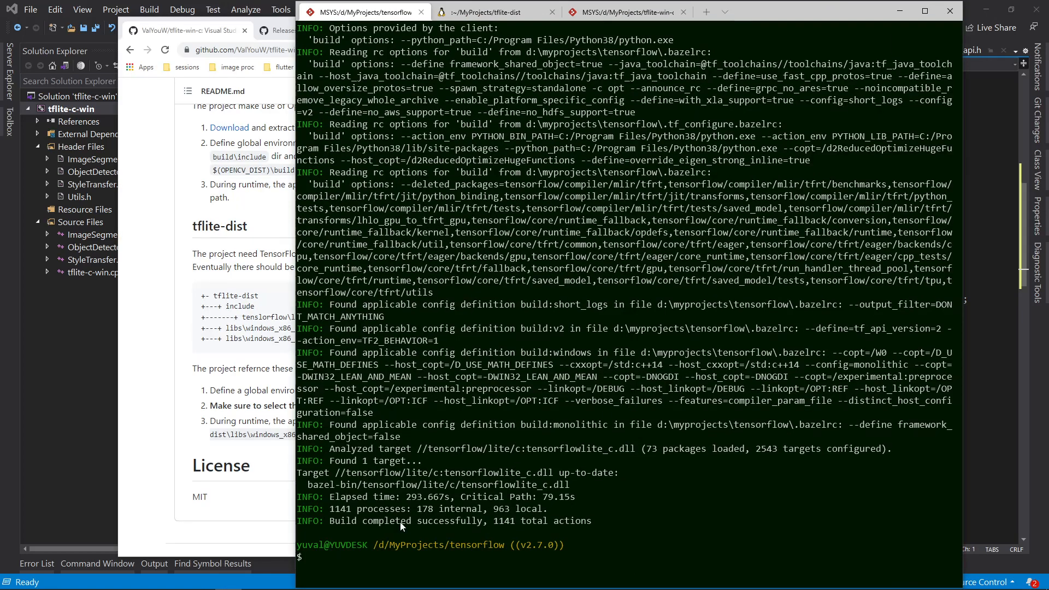
pyautogui.moveTo(406, 520)
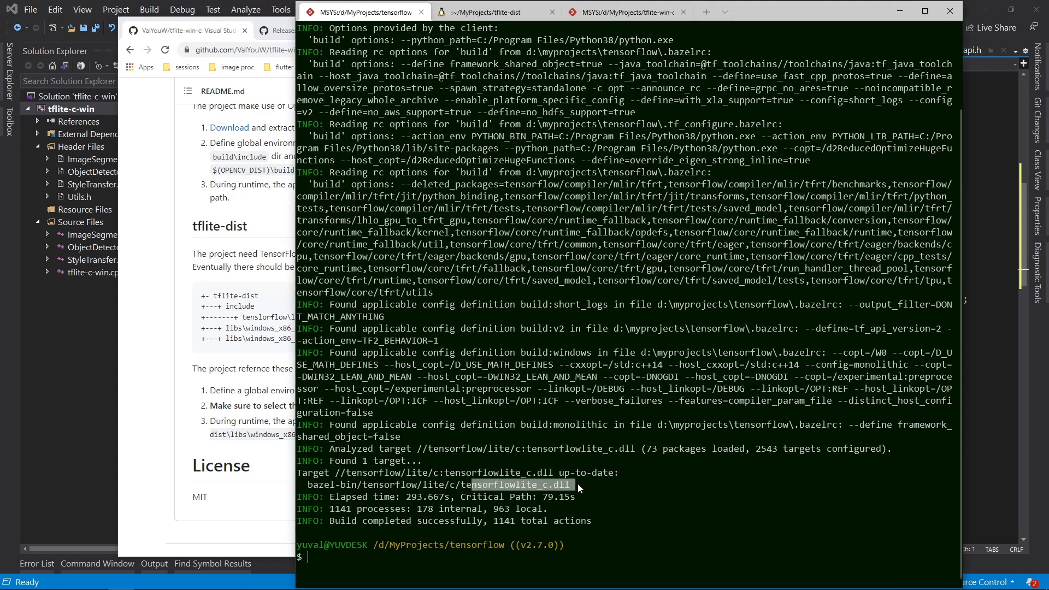
# - Launch File Explorer on the tensorflow checkout folder with the explorer command
pyautogui.click(582, 486)
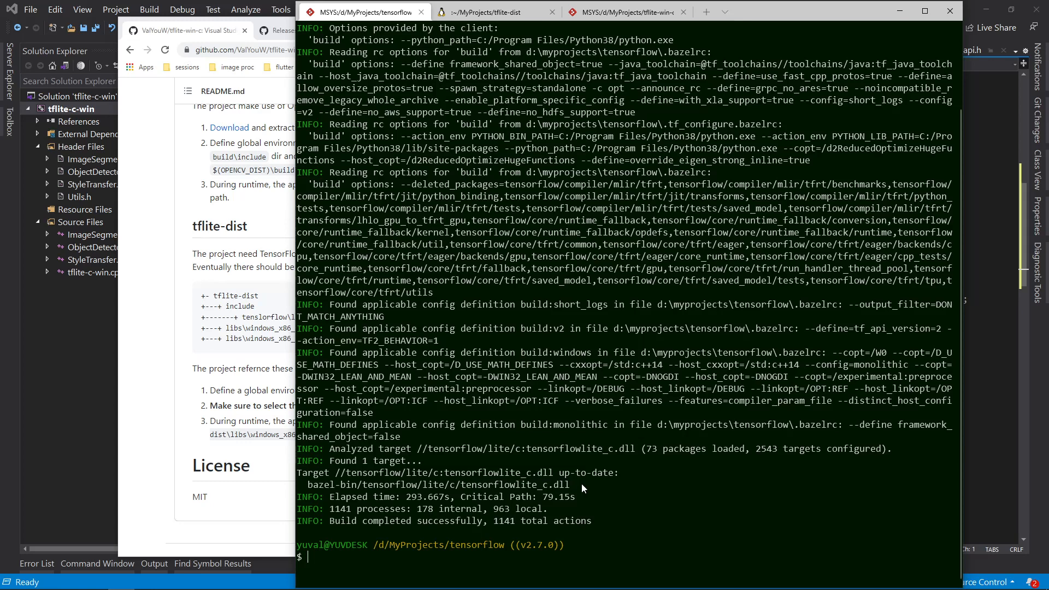
pyautogui.write('explorer')
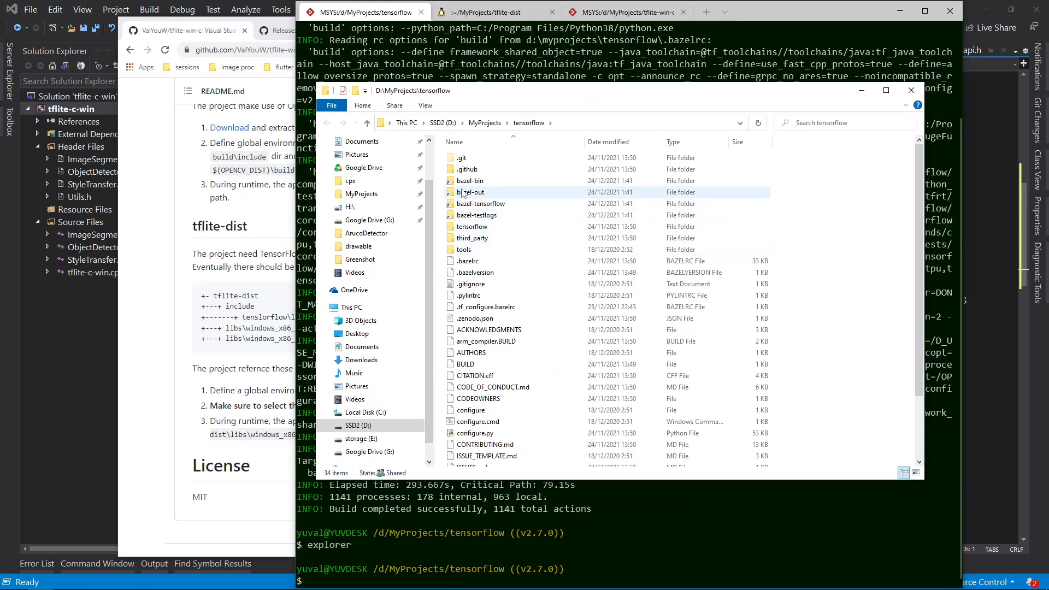
# - Browse into bazel-bin tensorflow/lite/c and select the built tensorflowlite_c.dll
pyautogui.doubleClick(470, 180)
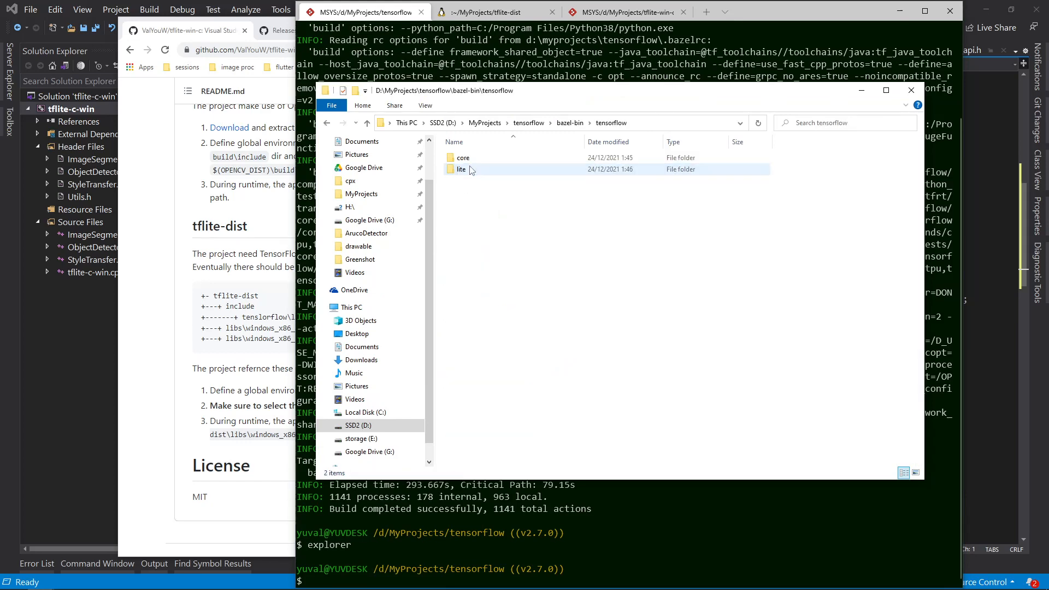
pyautogui.doubleClick(460, 169)
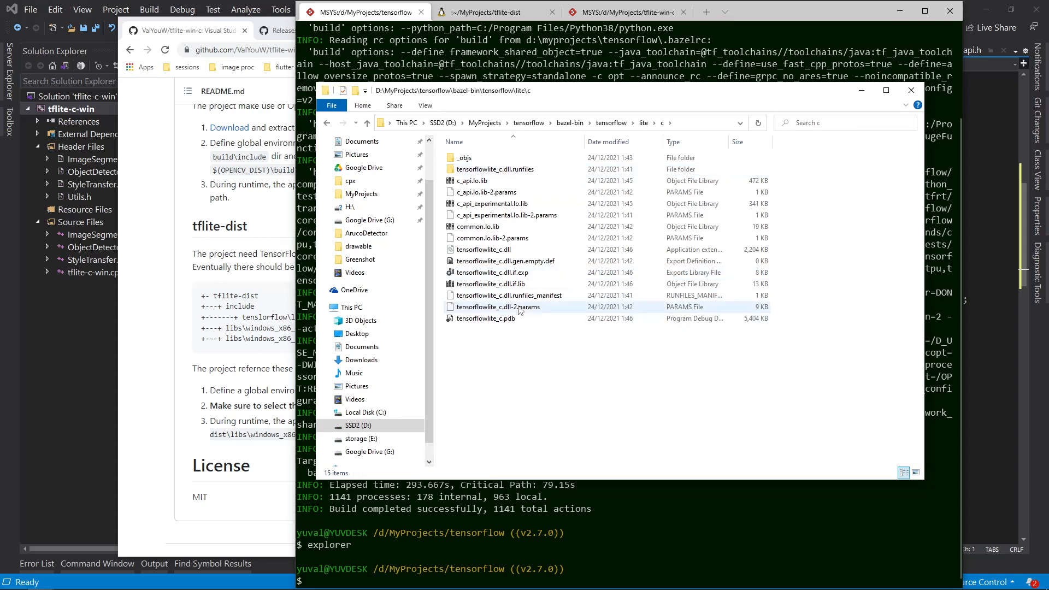
pyautogui.click(483, 249)
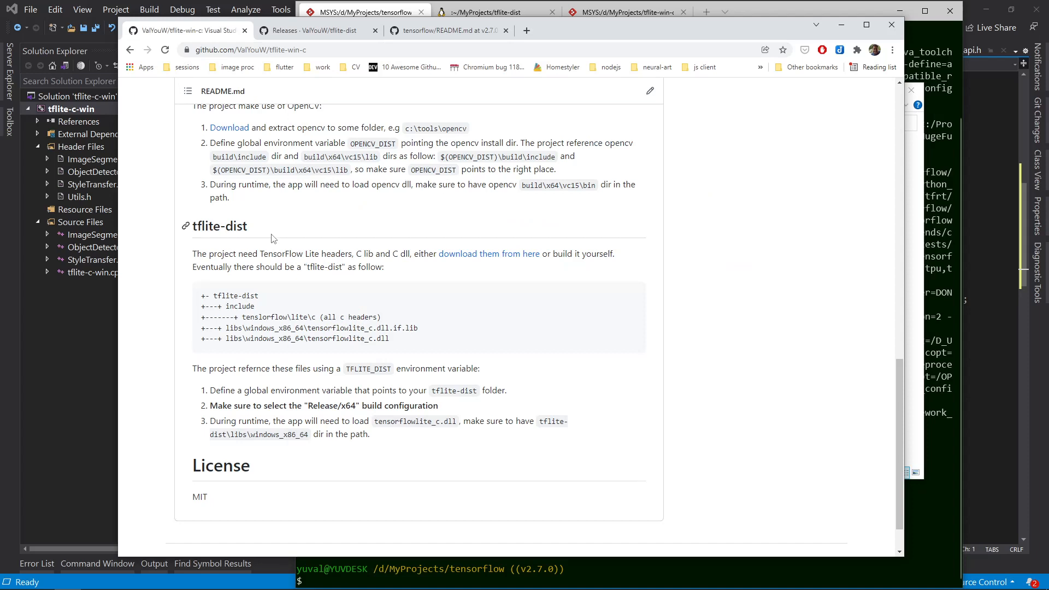
pyautogui.moveTo(234, 357)
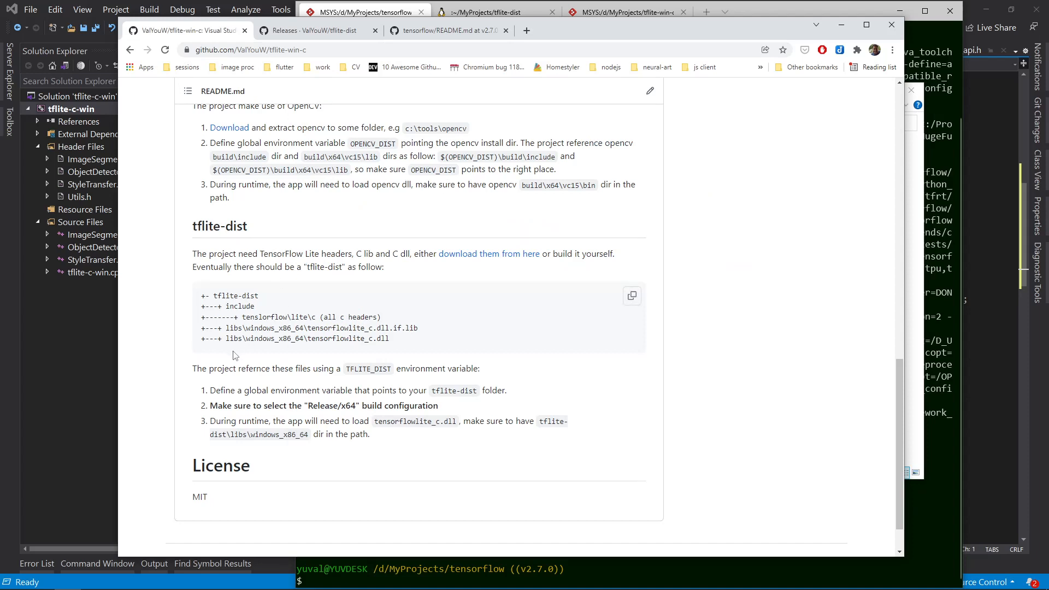
pyautogui.moveTo(260, 317)
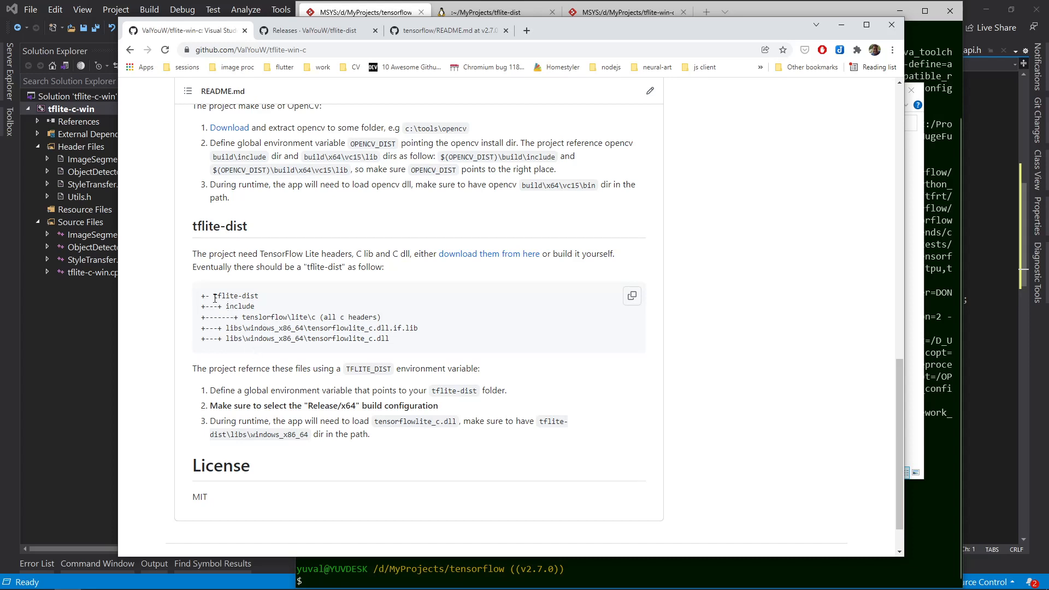
# - Highlight the tflite-dist folder name in the README layout block
pyautogui.doubleClick(235, 295)
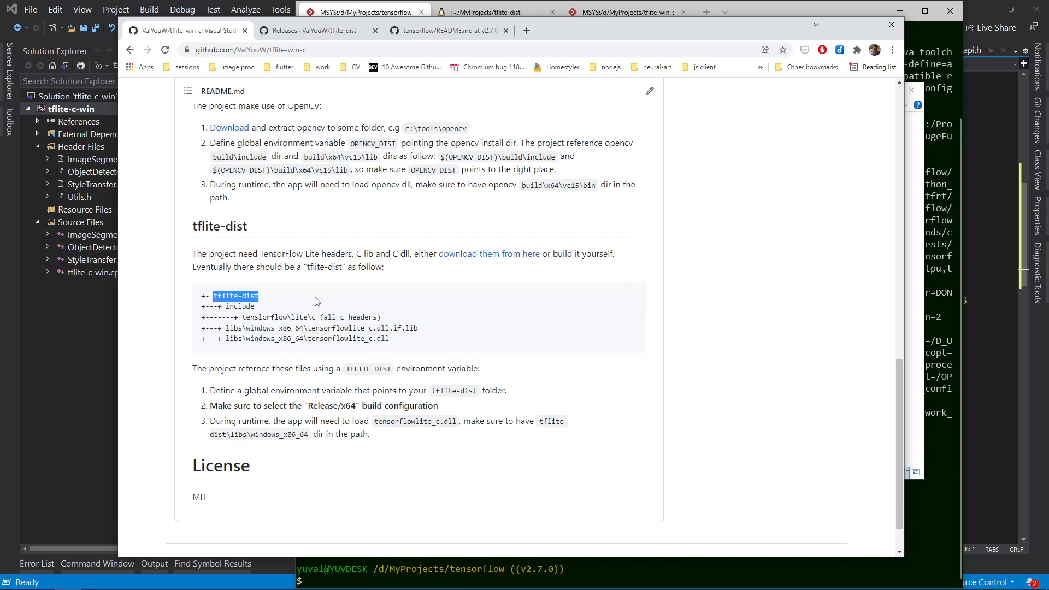
pyautogui.moveTo(235, 349)
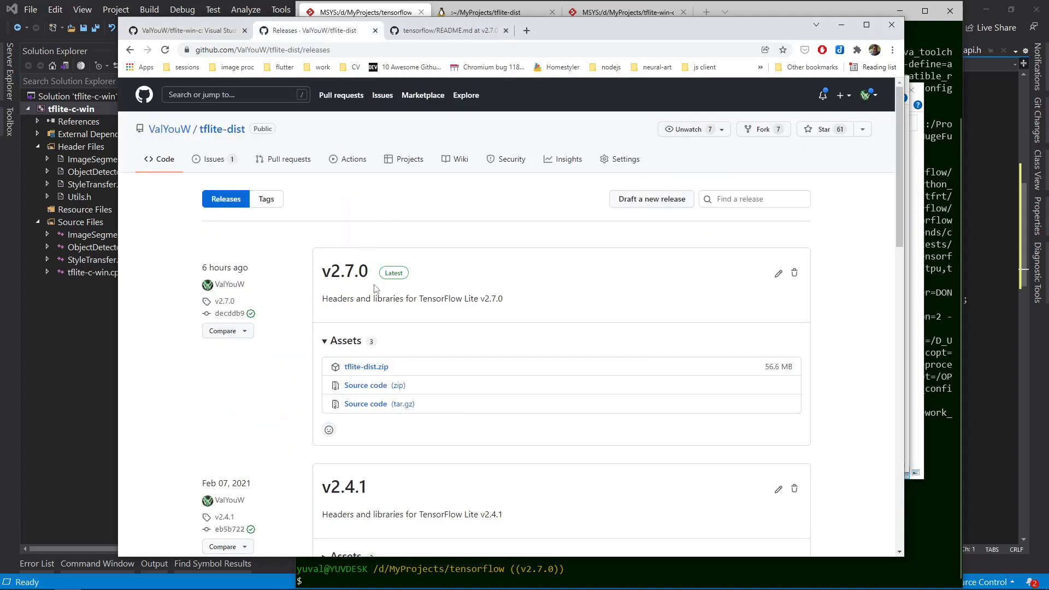
pyautogui.moveTo(341, 286)
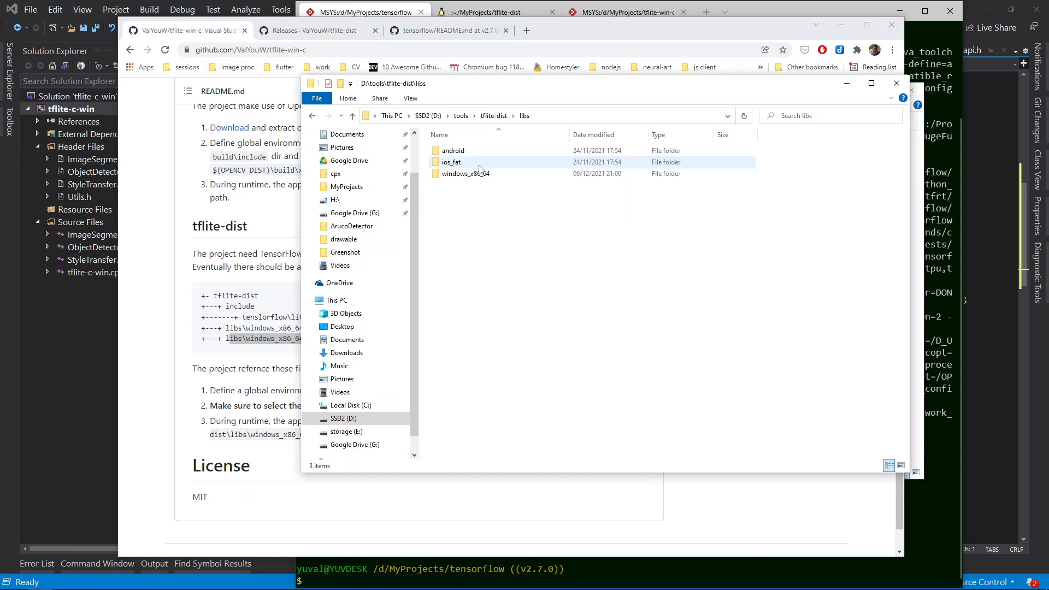
# - Enter libs\windows_x86_64 and select the existing tensorflowlite_c DLL and lib for renaming
pyautogui.click(466, 173)
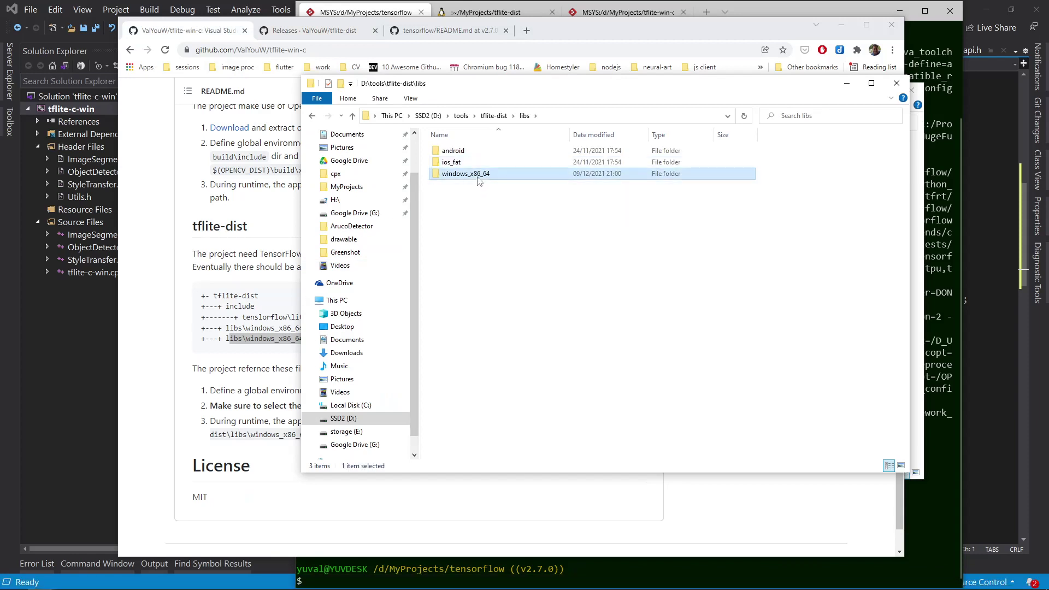
pyautogui.doubleClick(466, 173)
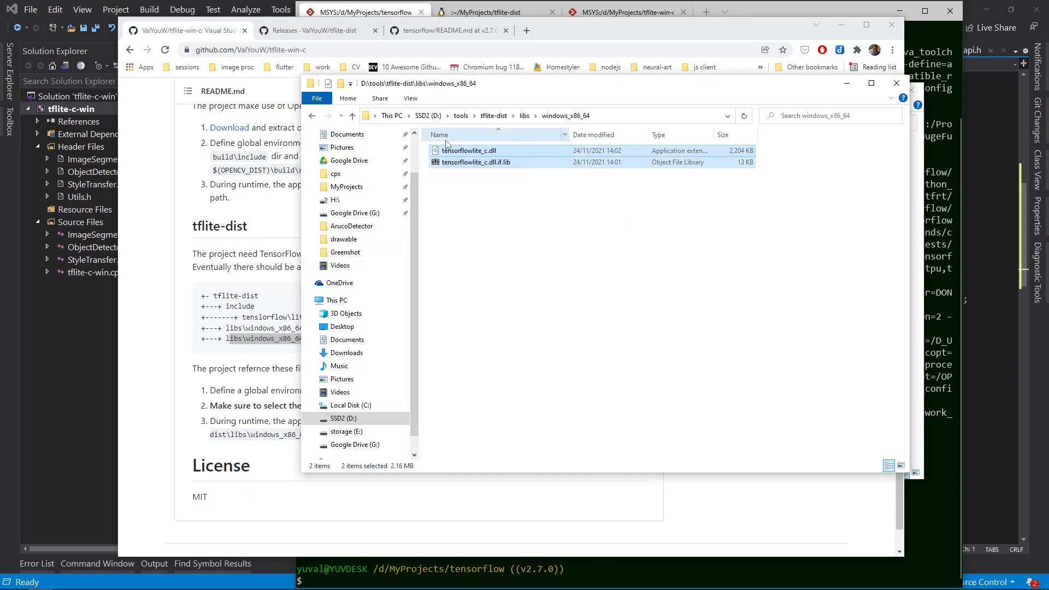
pyautogui.click(470, 149)
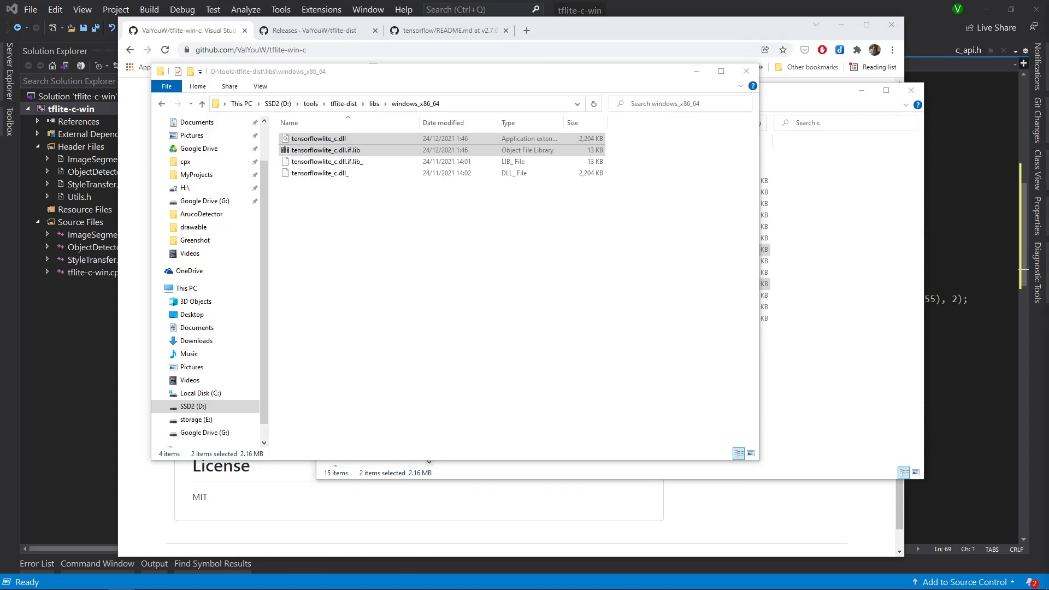
pyautogui.moveTo(662, 12)
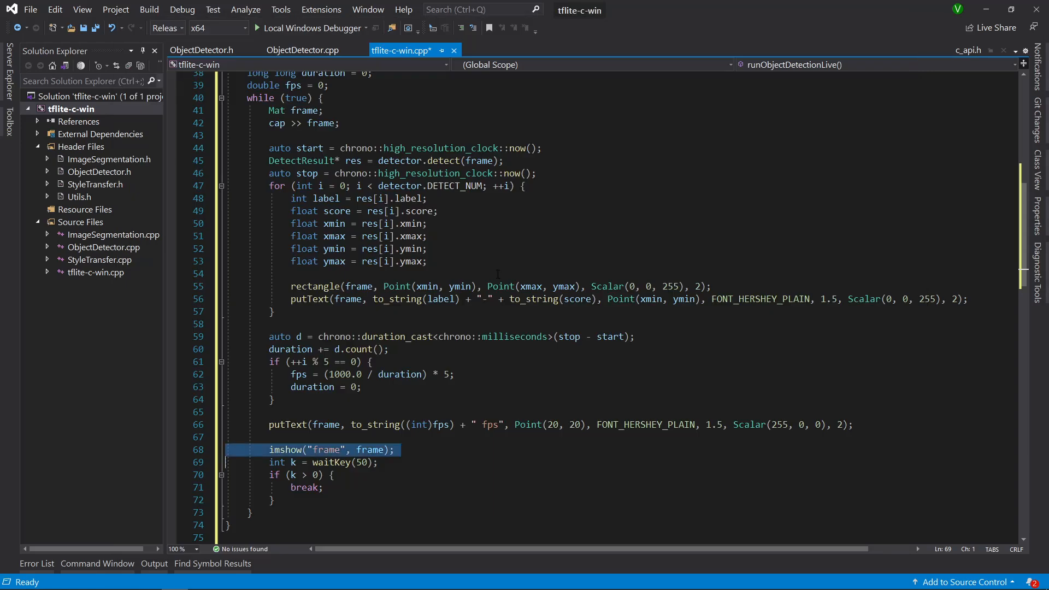
# - Add a runObjectDetectionLive(); call in main() via IntelliSense and save
pyautogui.scroll(-3)
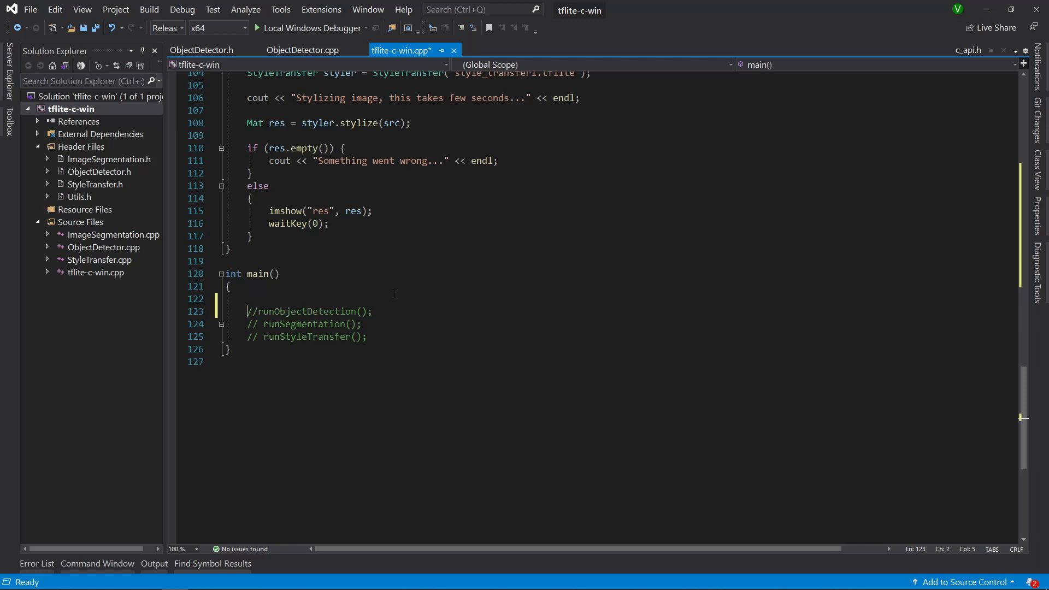
pyautogui.write('r')
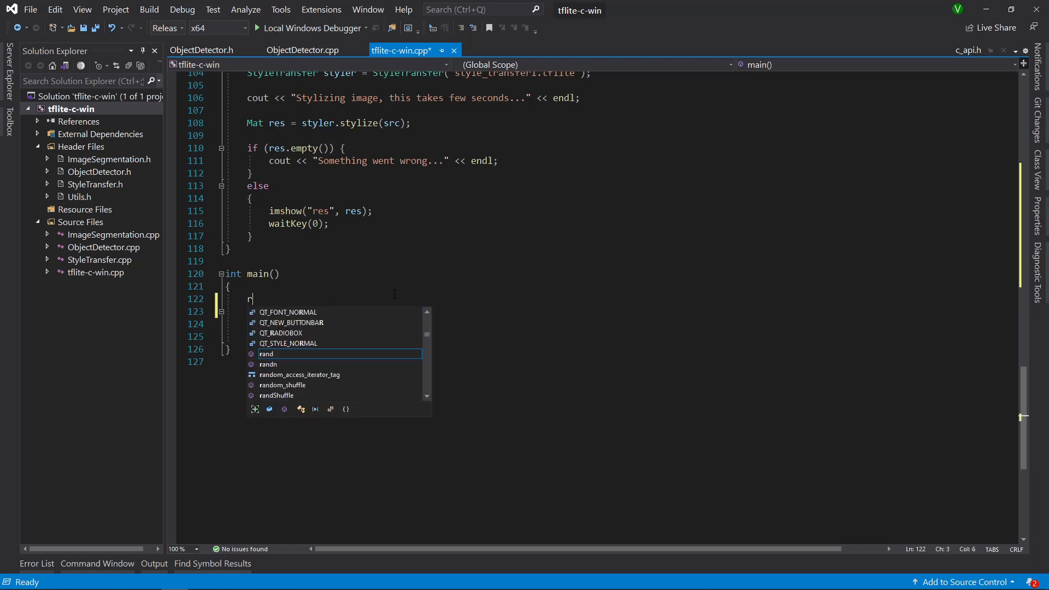
pyautogui.write('unObjectDetectionLive();')
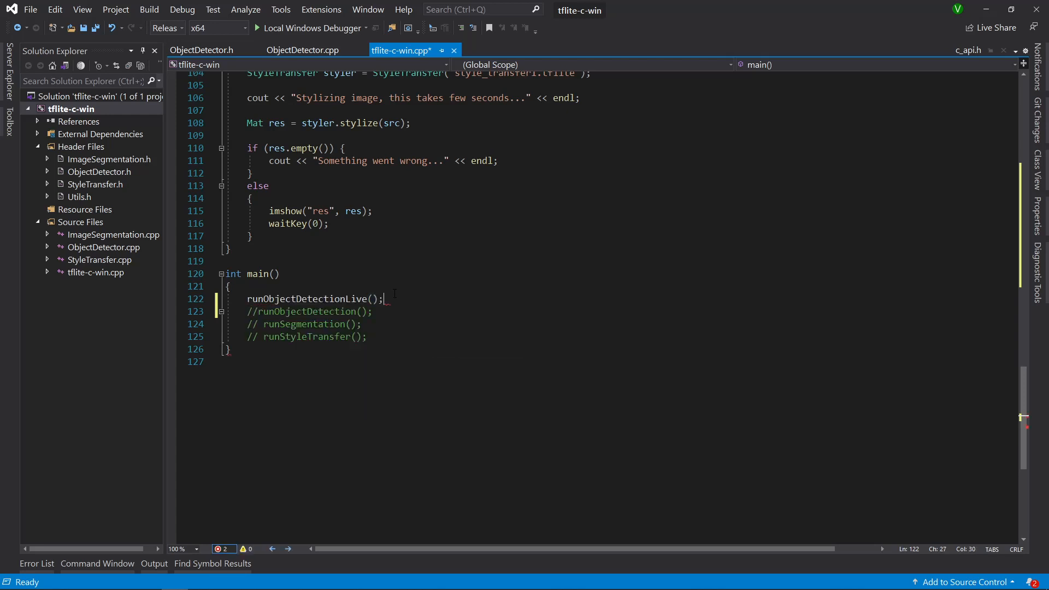
pyautogui.press('ctrl+s')
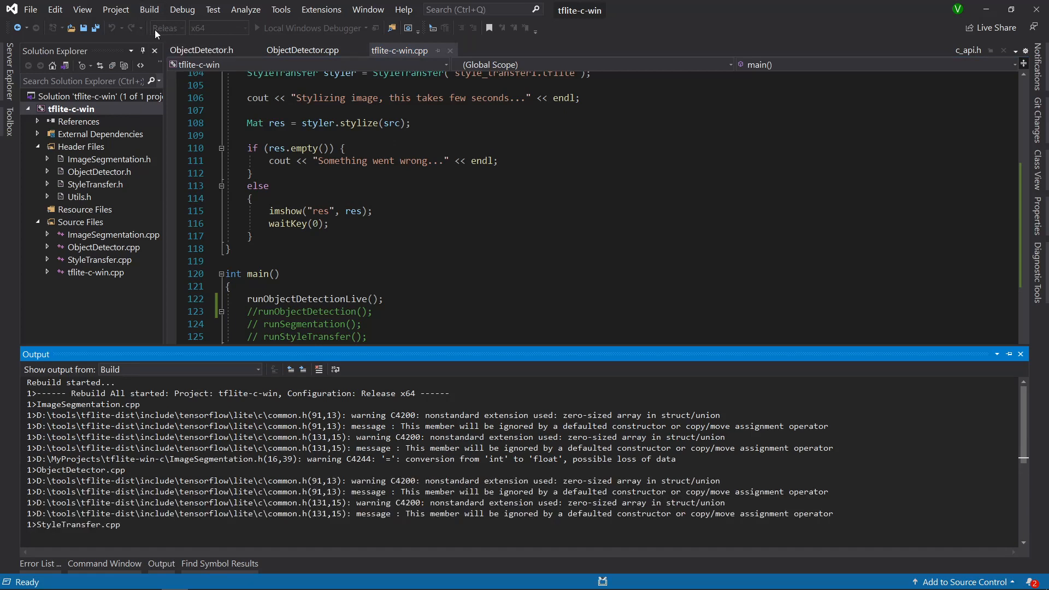
# - Rebuild the tflite-c-win solution for Release x64 until 'Rebuild All succeeded'
pyautogui.scroll(-3)
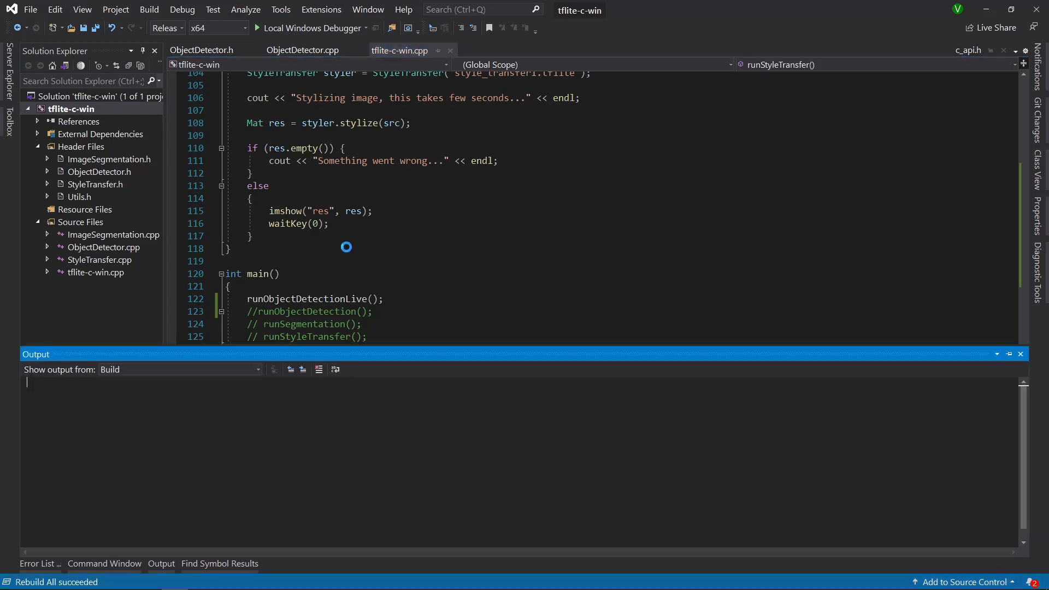
pyautogui.click(271, 28)
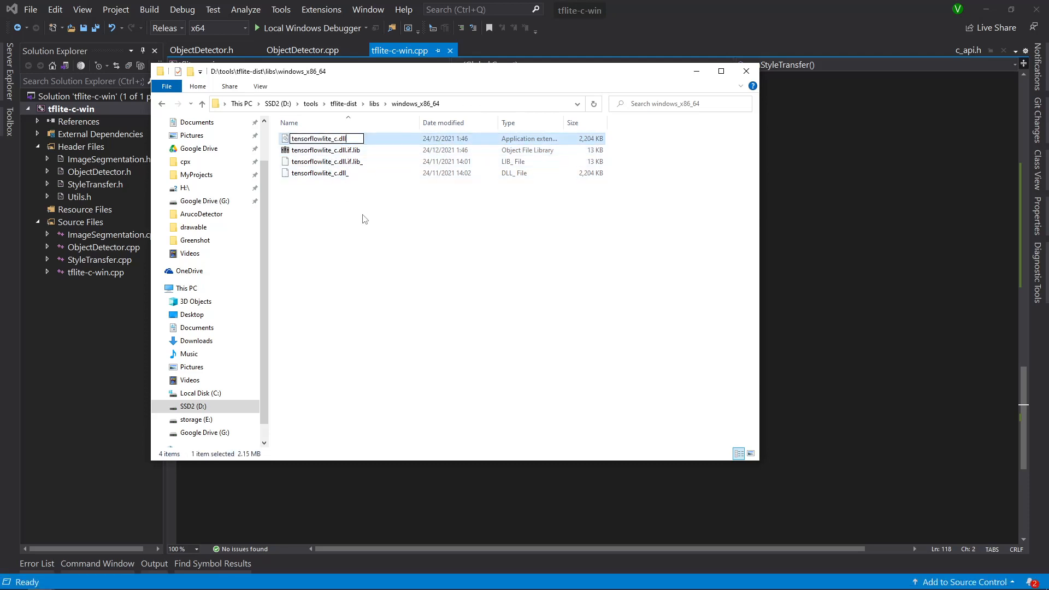
# - Confirm the tensorflowlite_c.dll__ rename and select files in the windows_x86_64 folder
pyautogui.press('Enter')
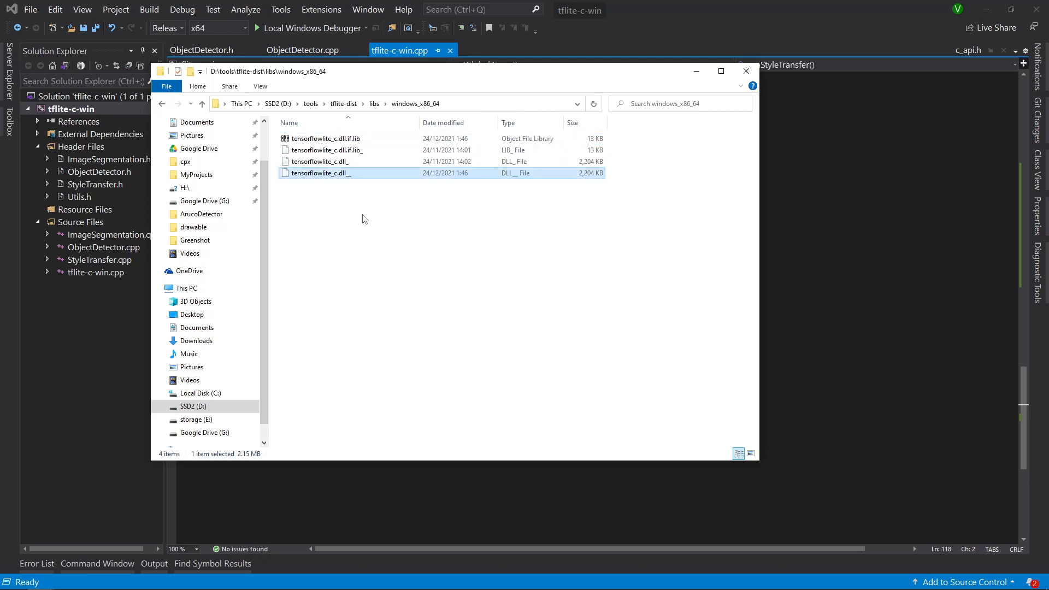
pyautogui.click(326, 139)
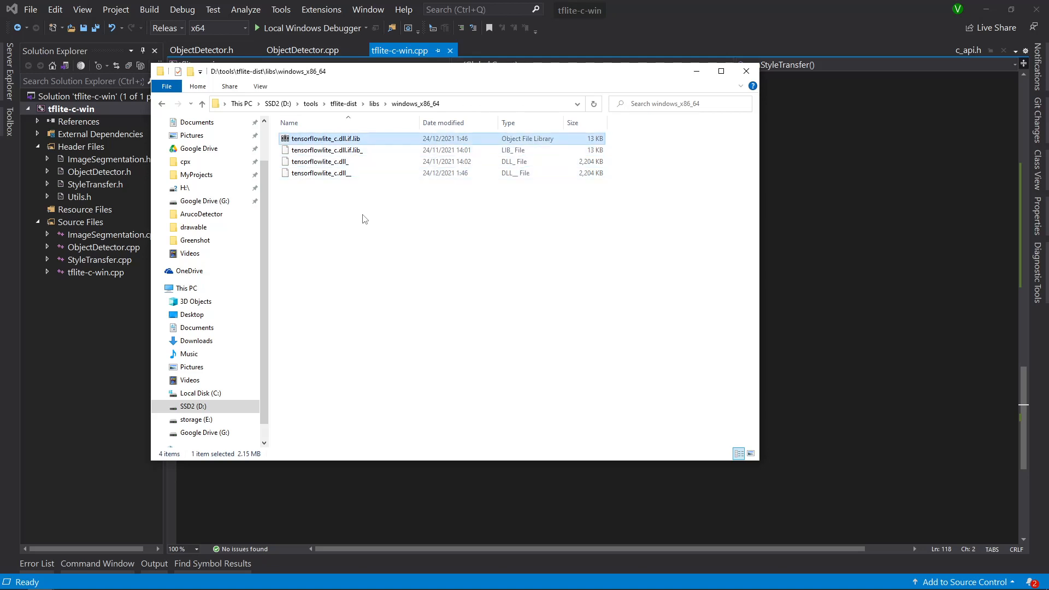
pyautogui.click(326, 150)
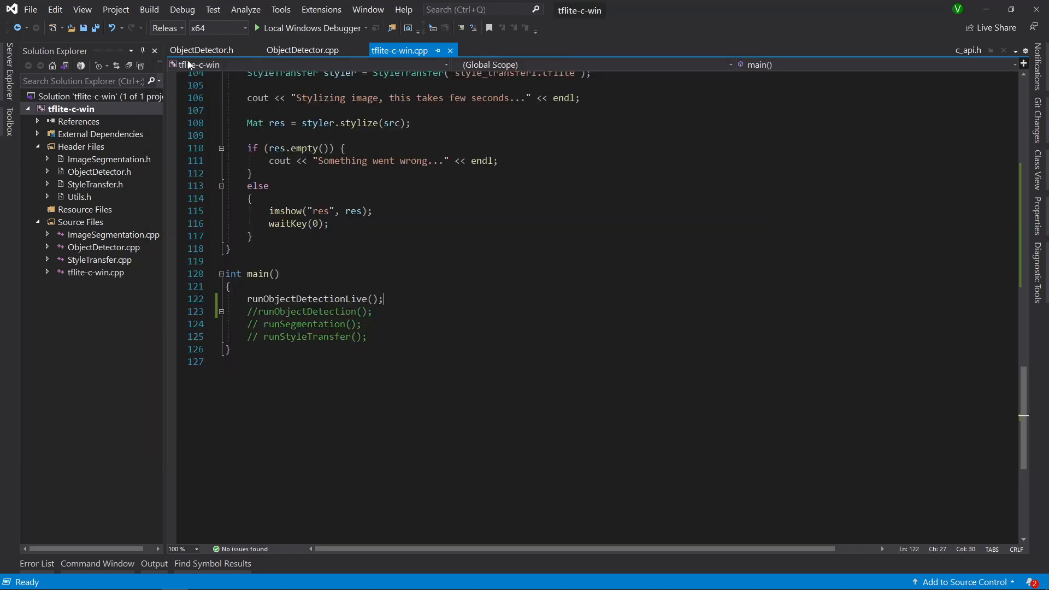
# - Rebuild the whole tflite-c-win solution in Release x64 until 'Rebuild All succeeded'
pyautogui.click(149, 8)
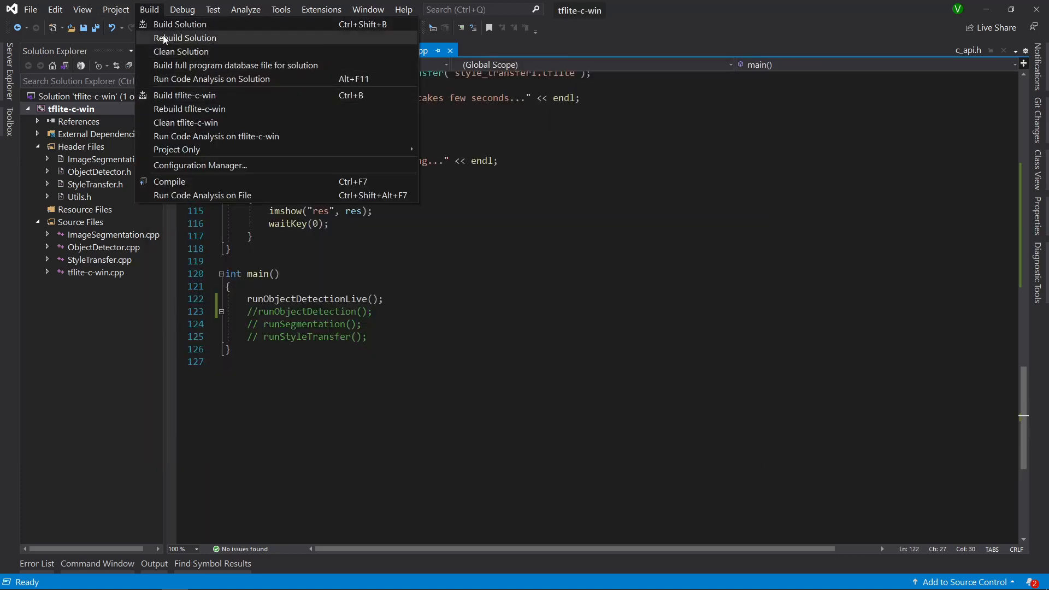
pyautogui.click(185, 37)
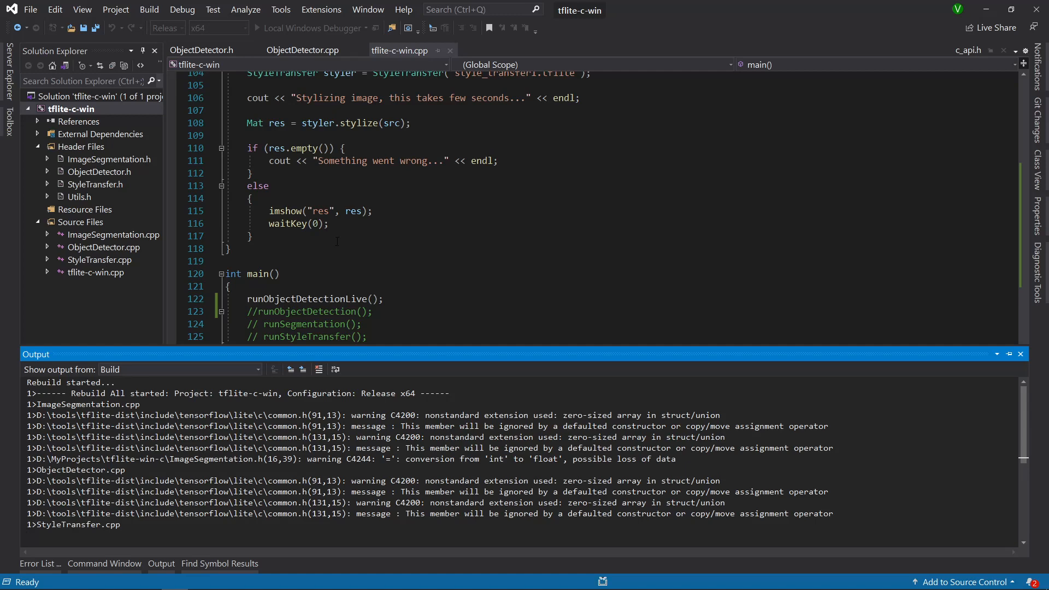
pyautogui.scroll(-3)
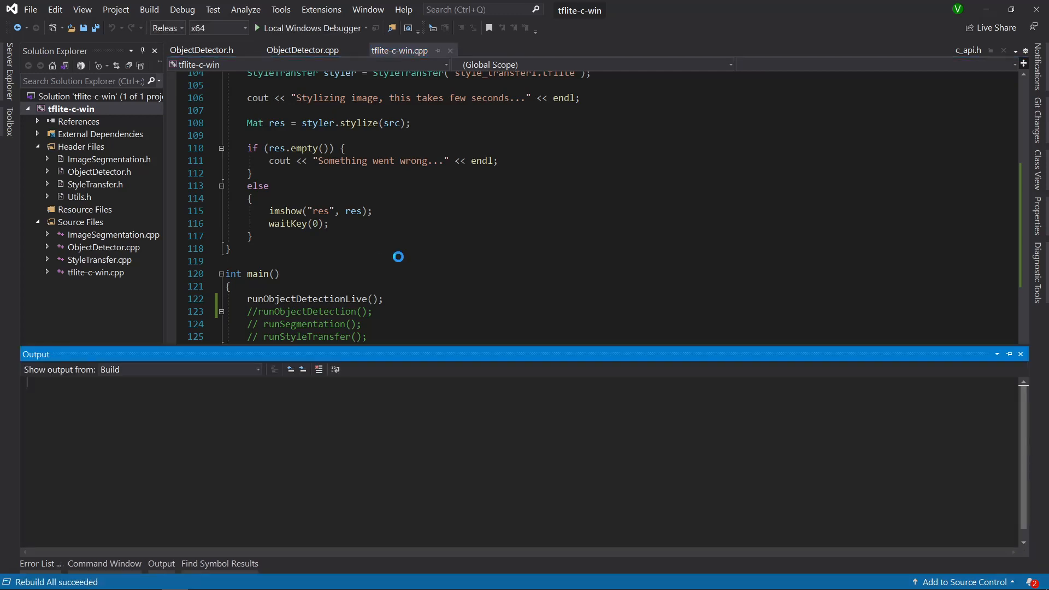
pyautogui.click(268, 28)
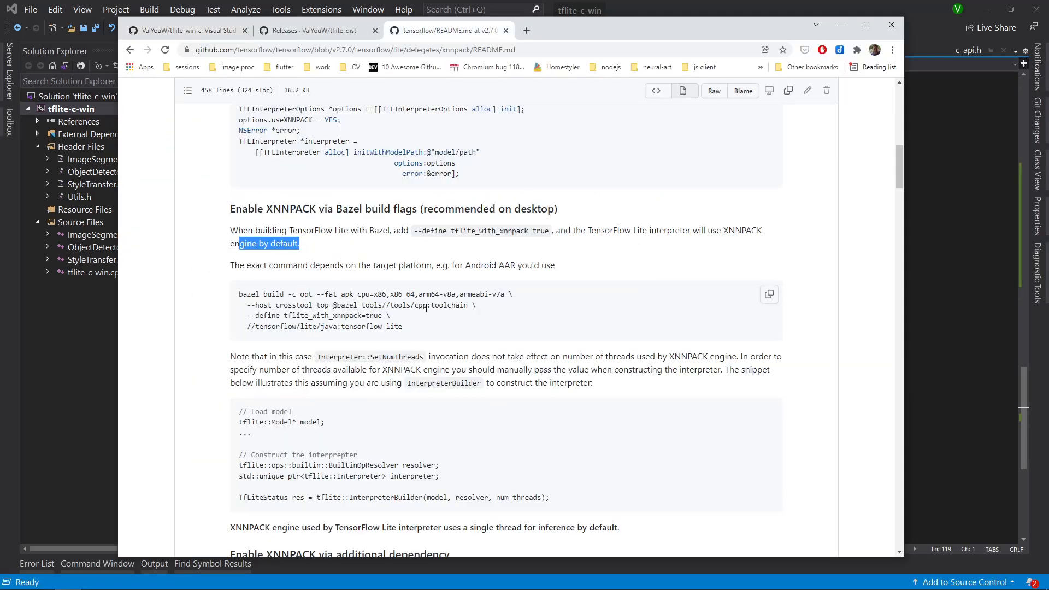
pyautogui.moveTo(422, 231)
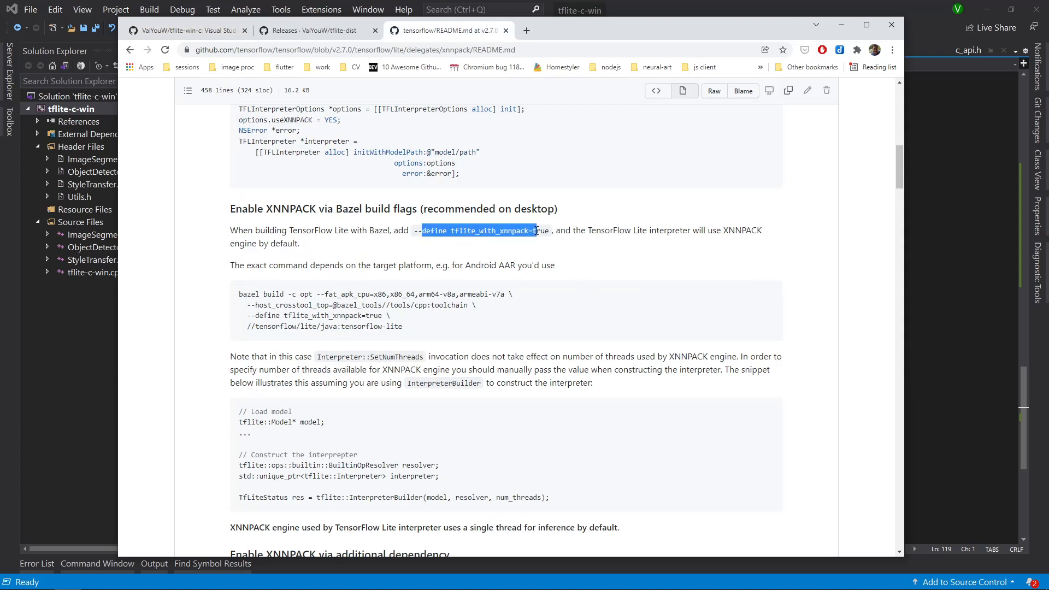
pyautogui.moveTo(614, 232)
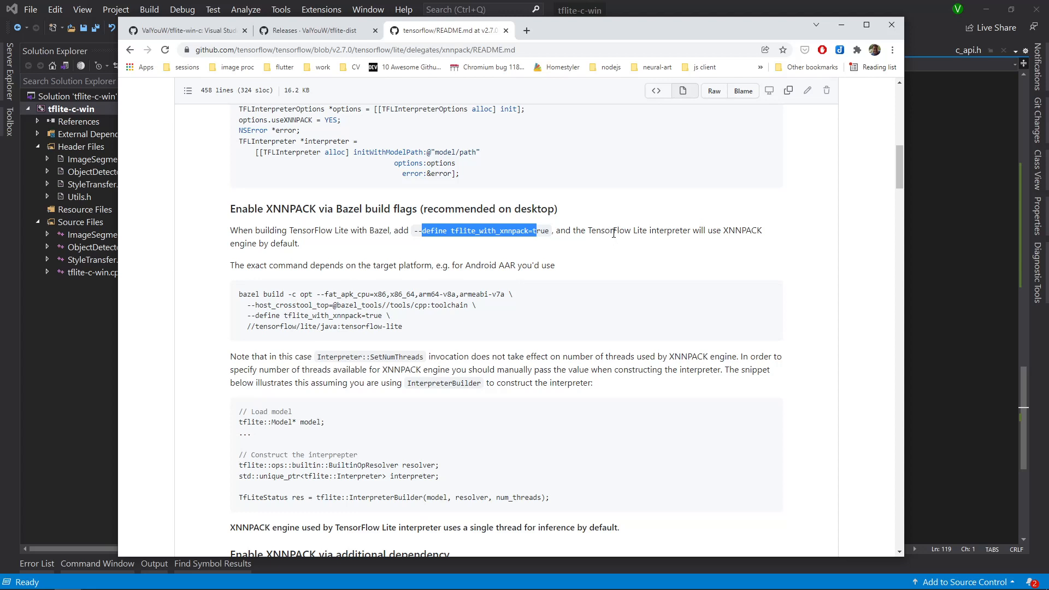
# - Select the tflite_with_xnnpack build flag text in the XNNPACK README
pyautogui.doubleClick(749, 231)
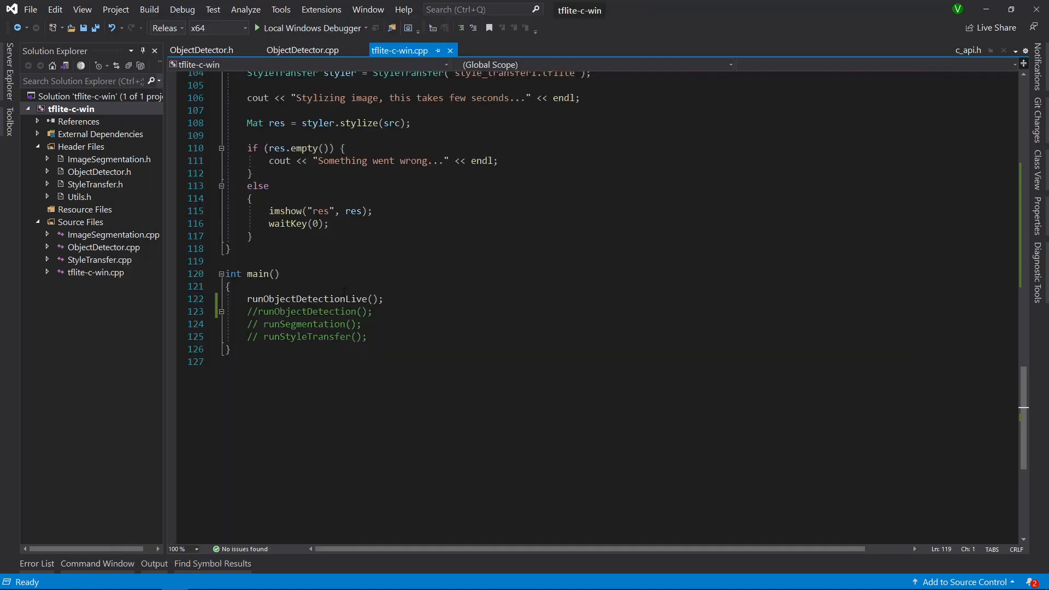
# - Declare TfLiteDelegate* m_xnnpack_delegate; after m_interpreter in ObjectDetector.h
pyautogui.doubleClick(307, 299)
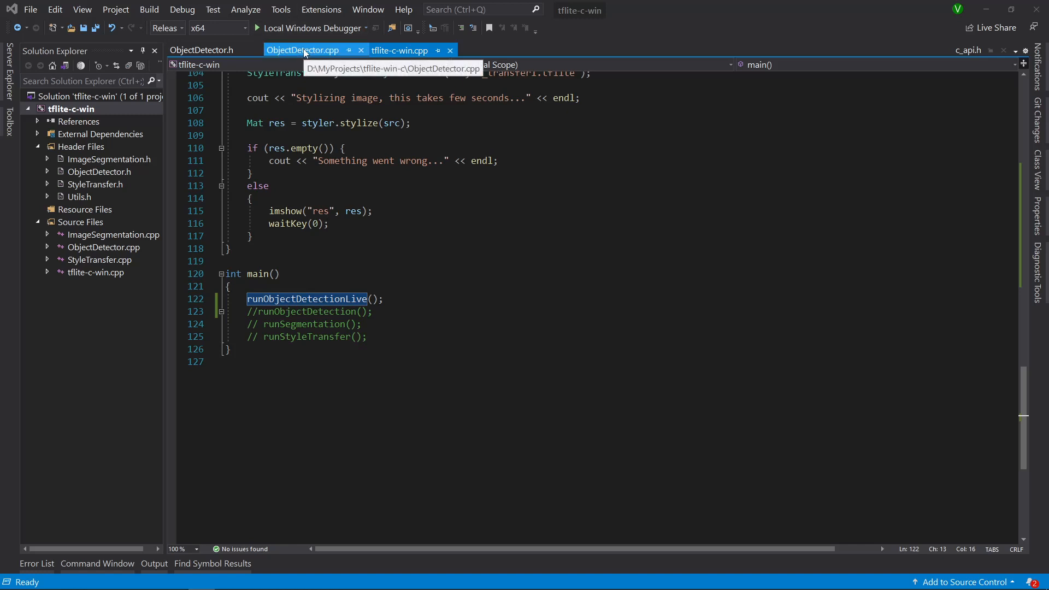
pyautogui.click(201, 50)
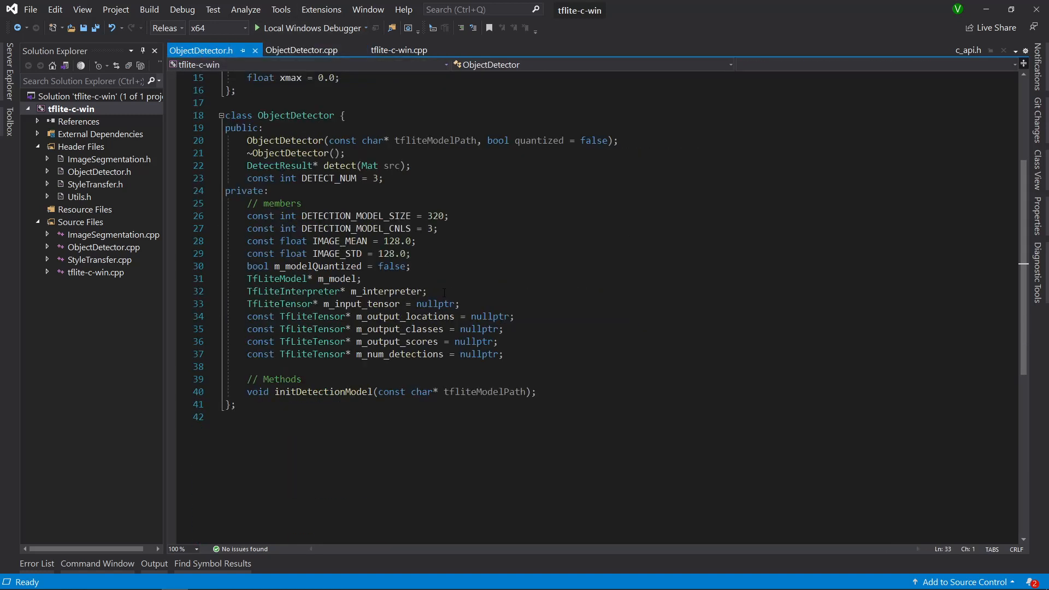
pyautogui.click(429, 303)
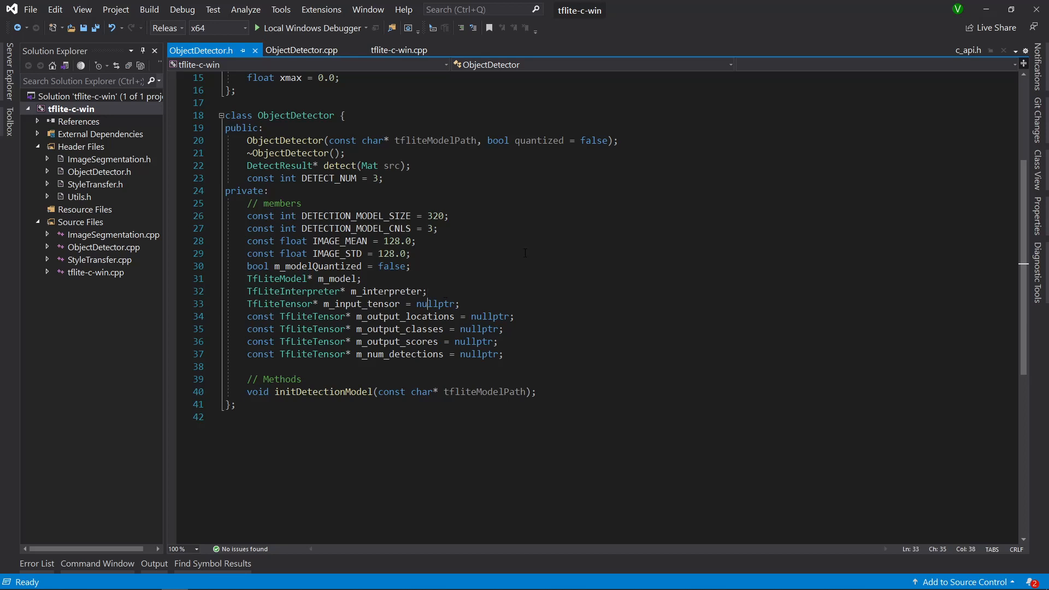
pyautogui.press('Enter')
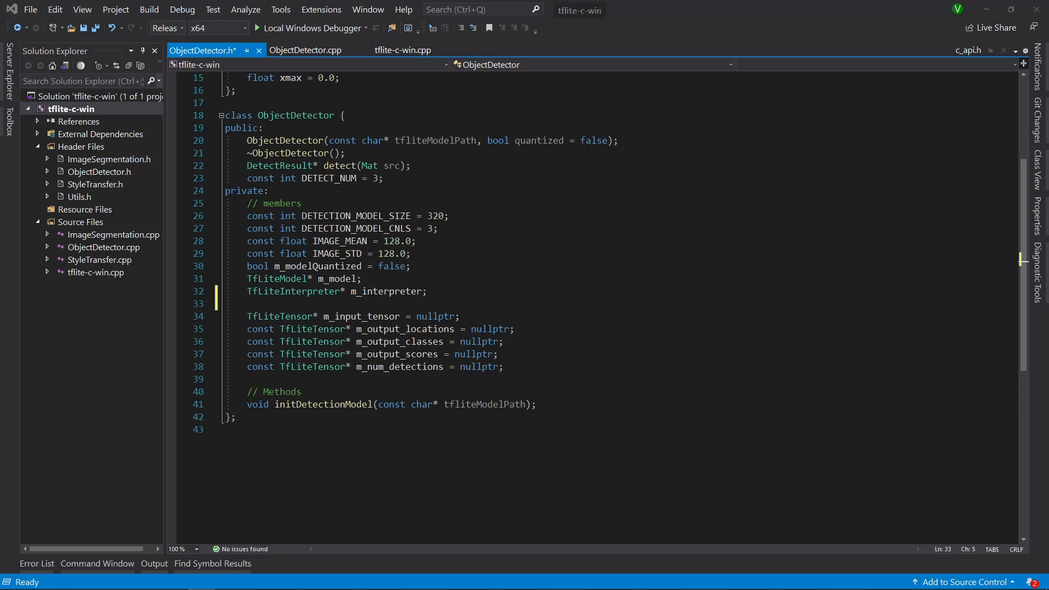
pyautogui.write('TfLiteDelegate* m_xnnpack_delegate;')
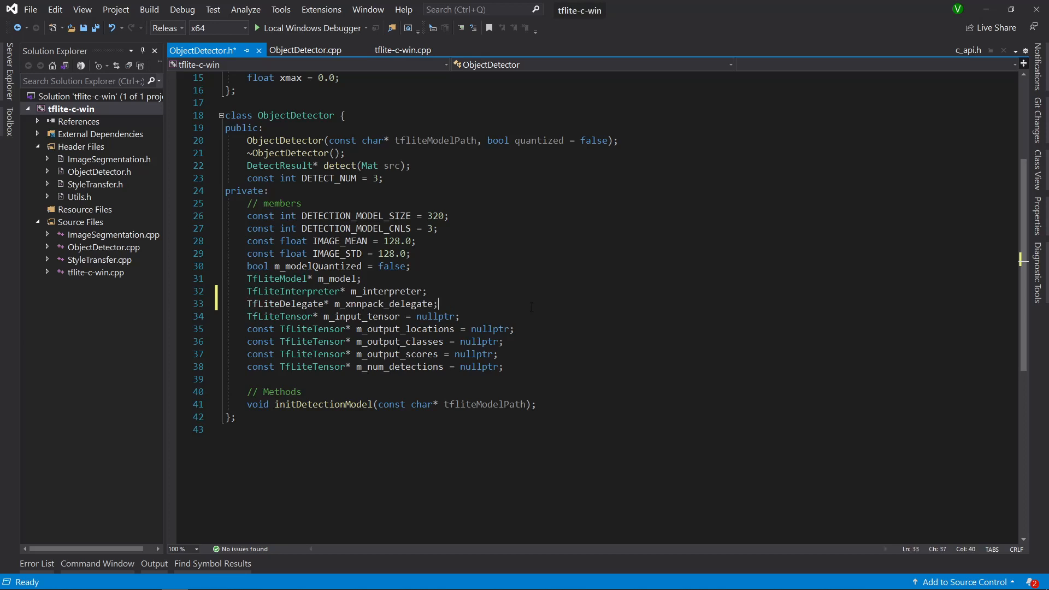
pyautogui.doubleClick(382, 304)
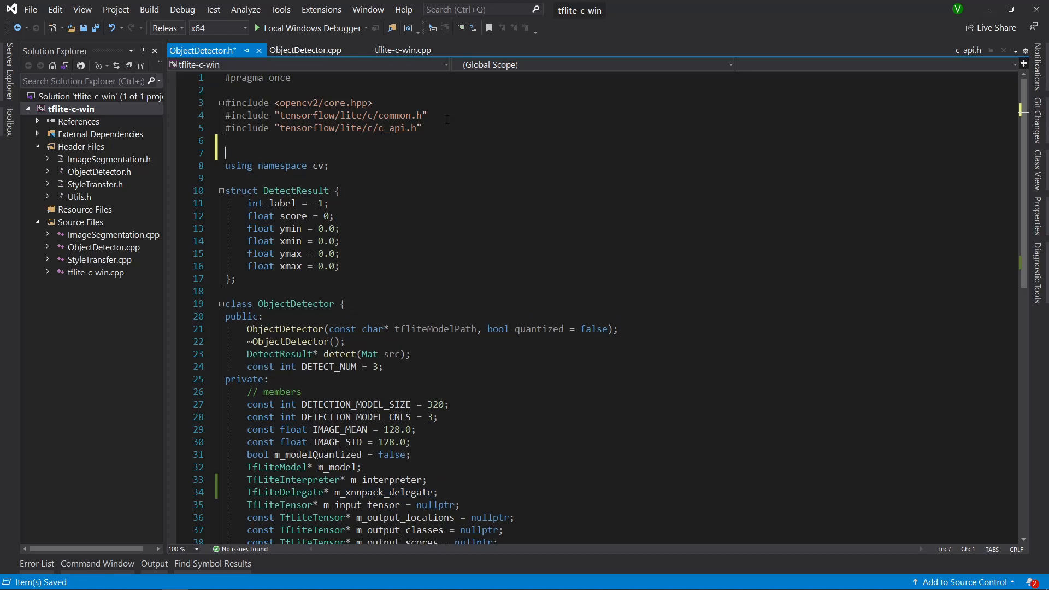
# - Add #include "tensorflow/lite/delegates/xnnpack/xnnpack_delegate.h" to ObjectDetector.h and save
pyautogui.write('#inc')
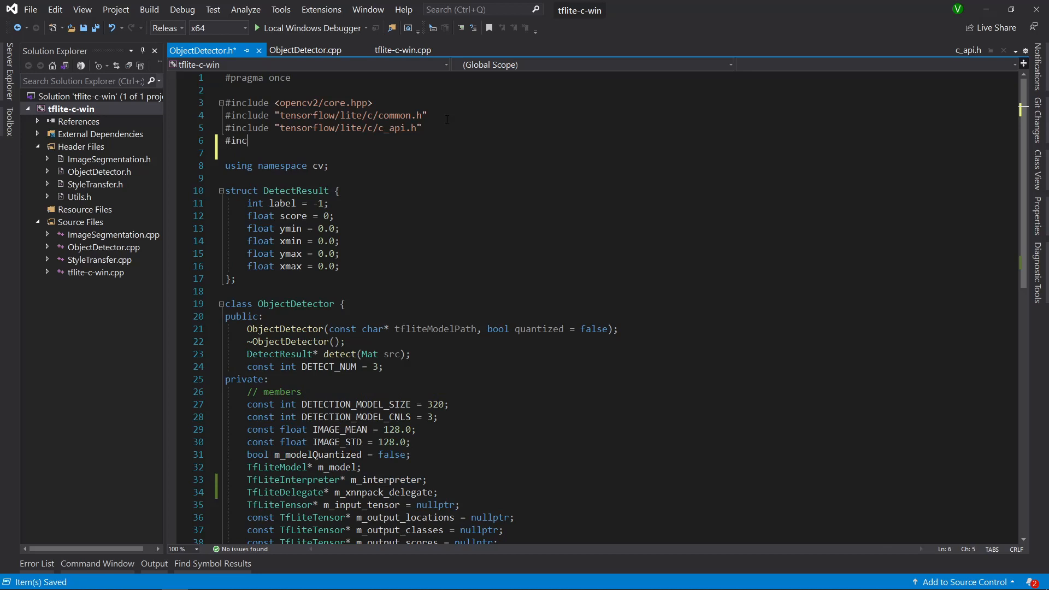
pyautogui.write('lude "tensorflow/lite/')
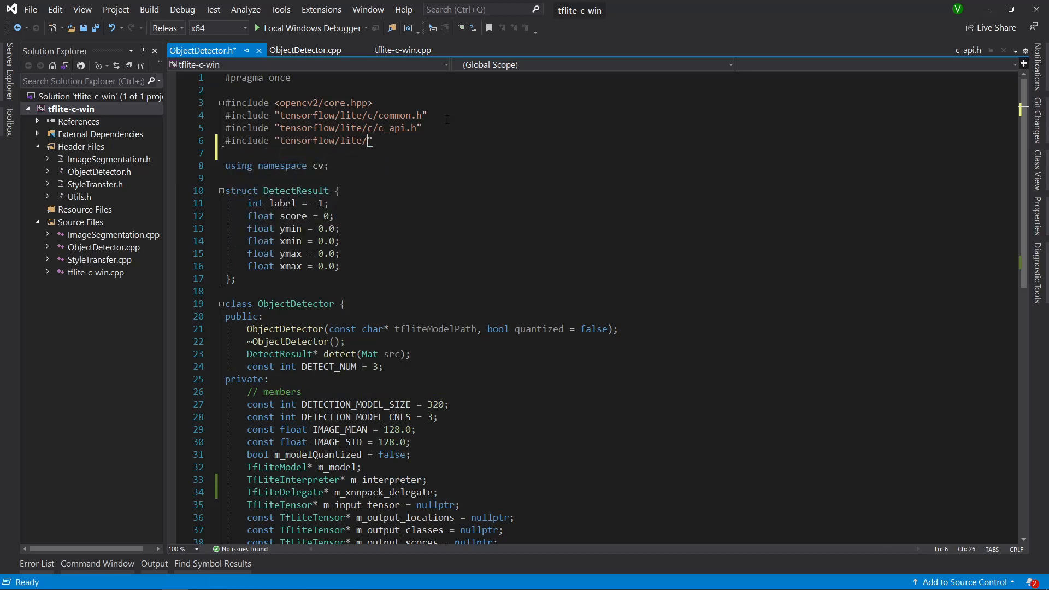
pyautogui.write('c/de')
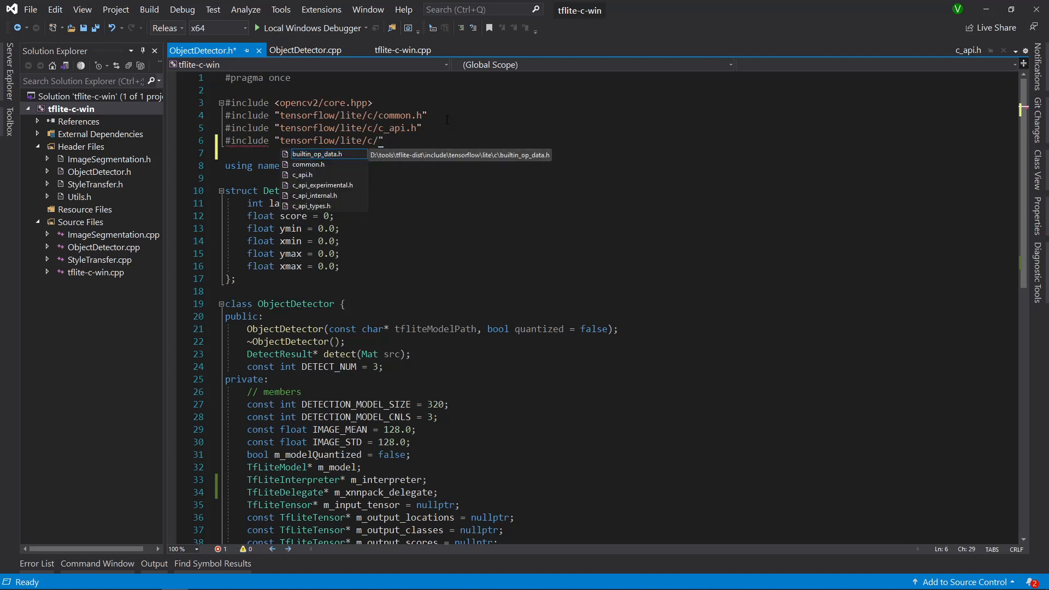
pyautogui.write('de')
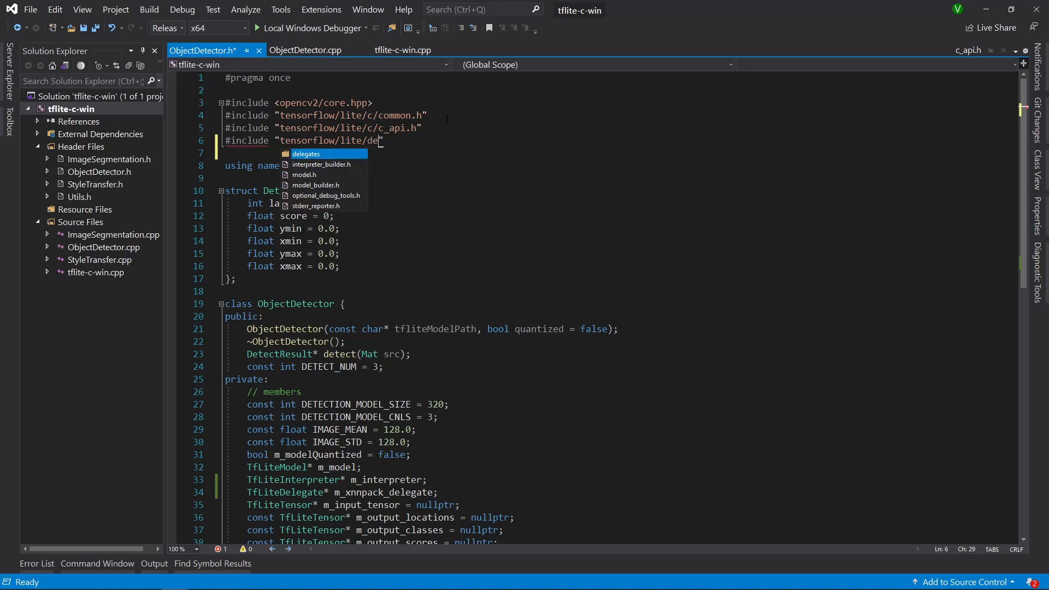
pyautogui.write('delegates/xnnpack/')
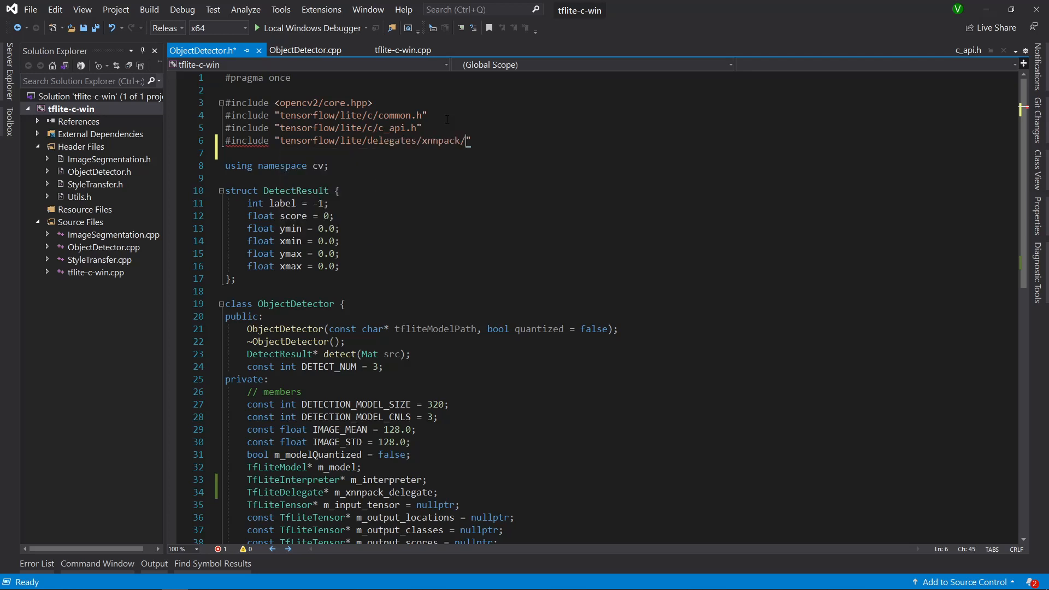
pyautogui.write('xnnpack_delegate.h')
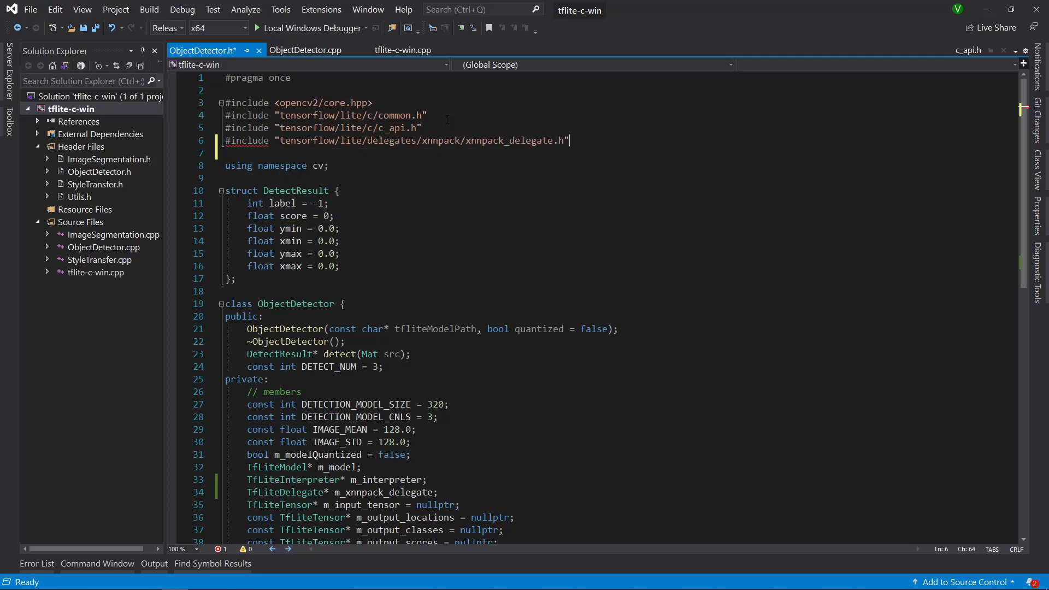
pyautogui.press('Ctrl+S')
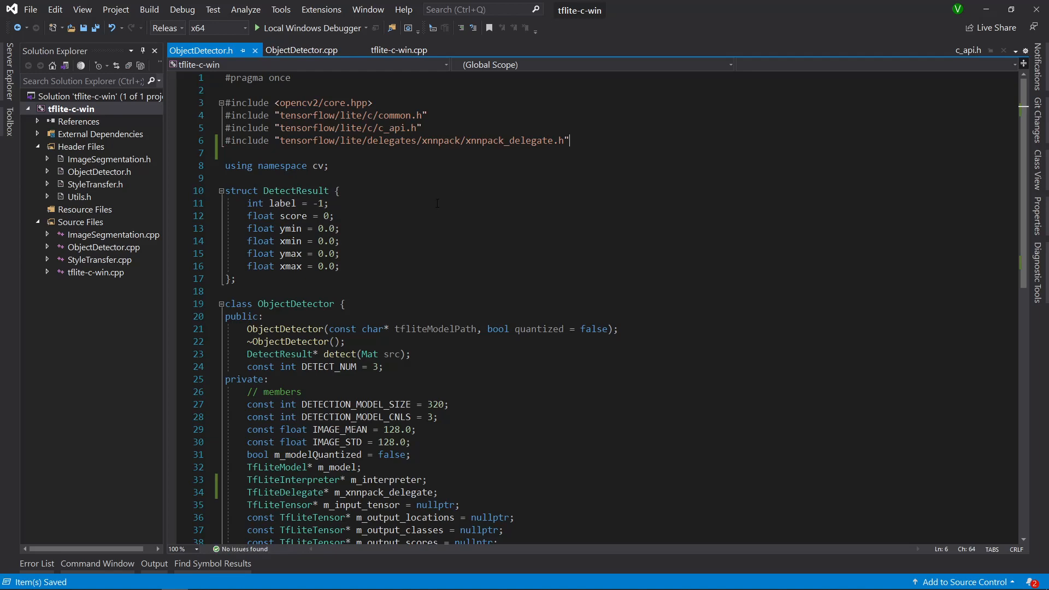
# - Review xnnpack_delegate.h's TfLiteXNNPackDelegateOptionsDefault API, then return to ObjectDetector.h
pyautogui.doubleClick(505, 141)
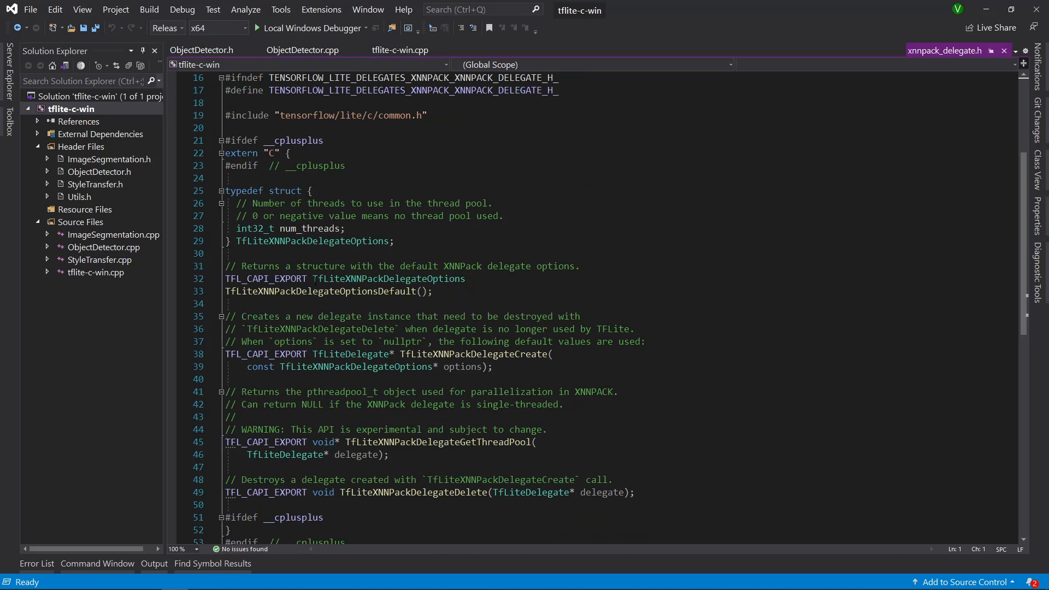
pyautogui.doubleClick(473, 354)
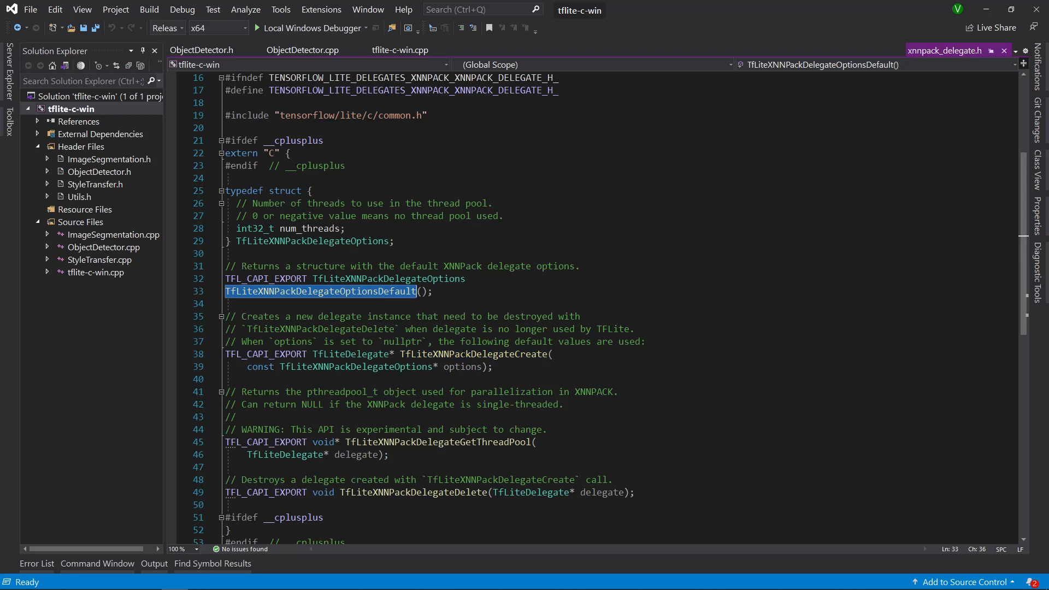
pyautogui.click(202, 51)
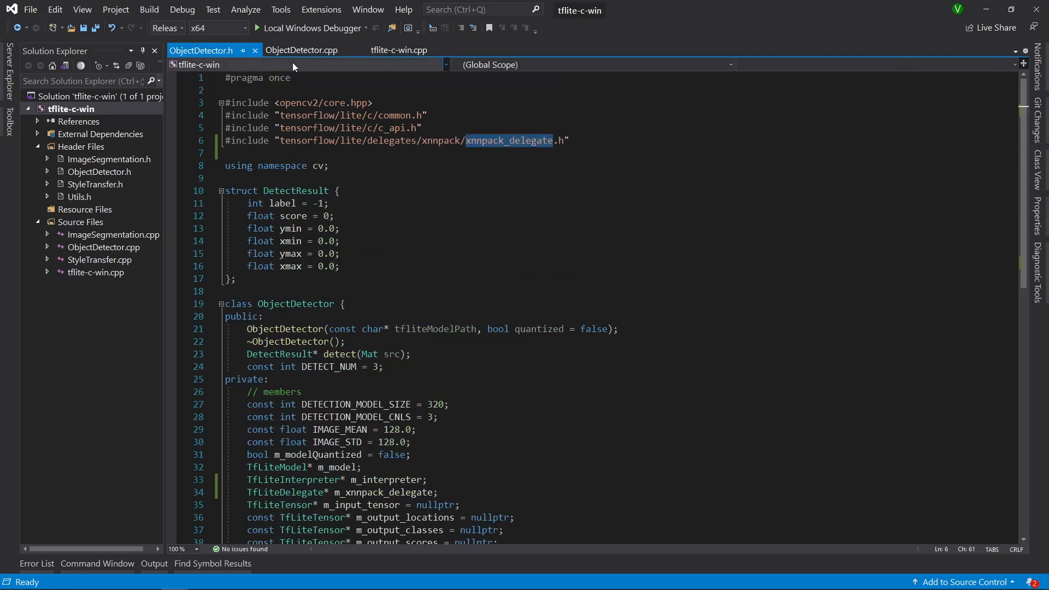
# - In initDetectionModel, create the XNNPACK delegate and add TfLiteInterpreterOptionsAddDelegate(options, m_xnnpack_delegate);
pyautogui.click(302, 51)
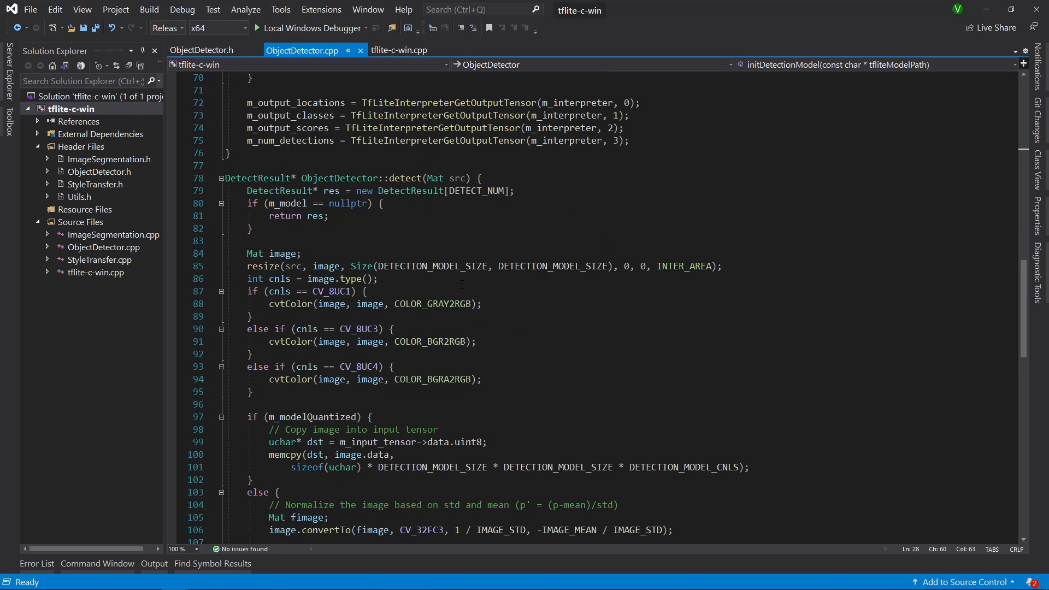
pyautogui.scroll(3)
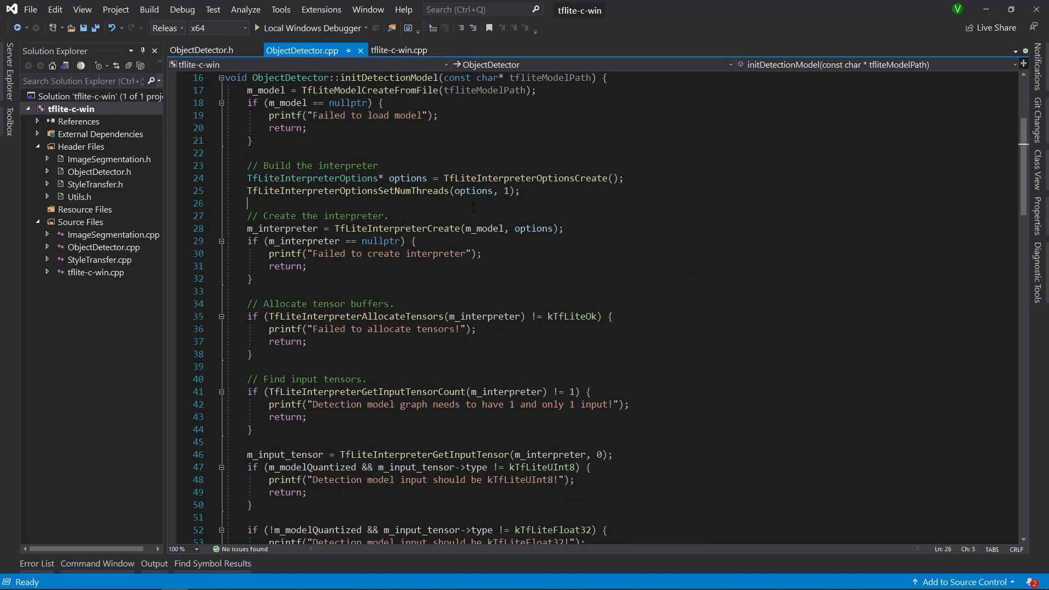
pyautogui.press('Enter')
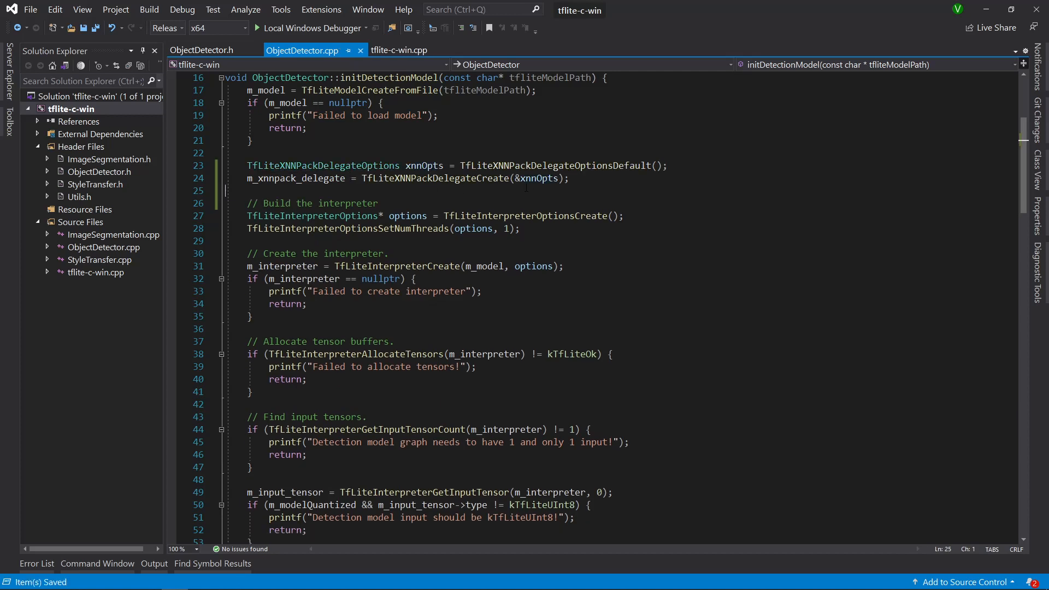
pyautogui.moveTo(398, 165); pyautogui.dragTo(602, 165)
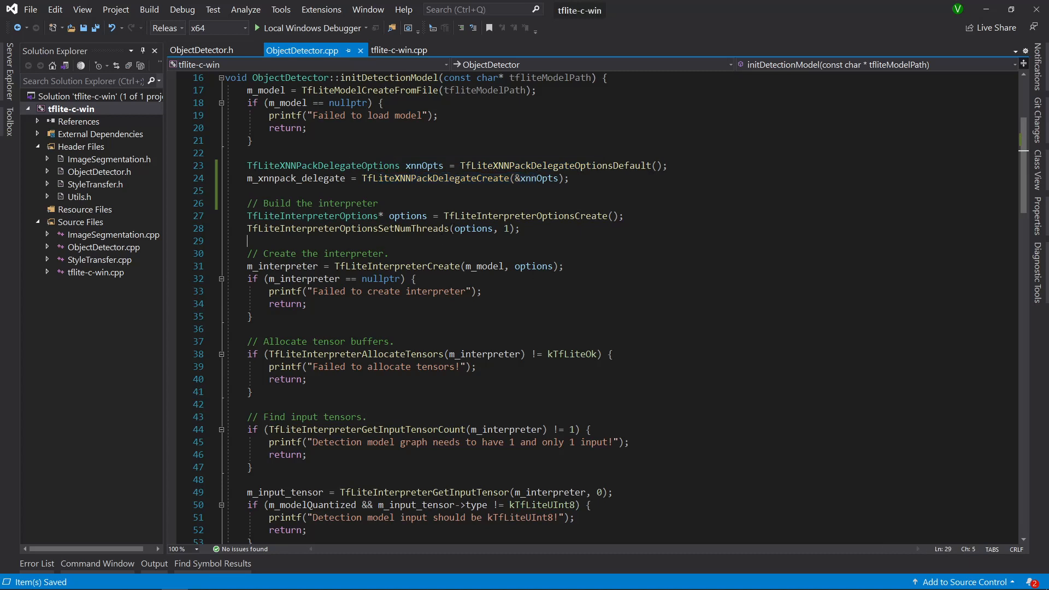
pyautogui.write('TfLiteInterpreterOptionsAddDelegate(options, m_xnnpack_delegate);')
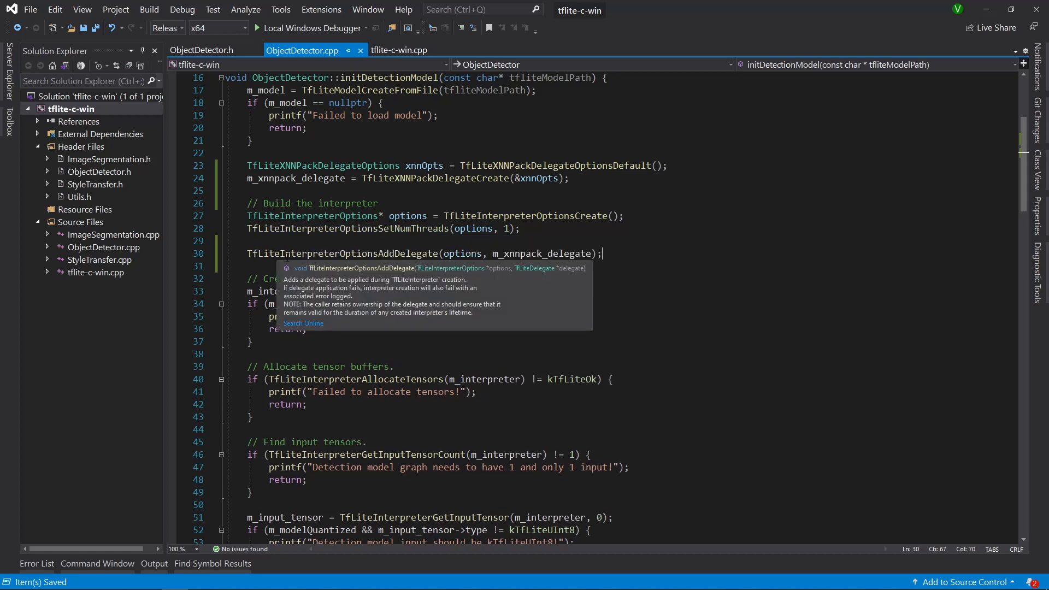
pyautogui.doubleClick(542, 254)
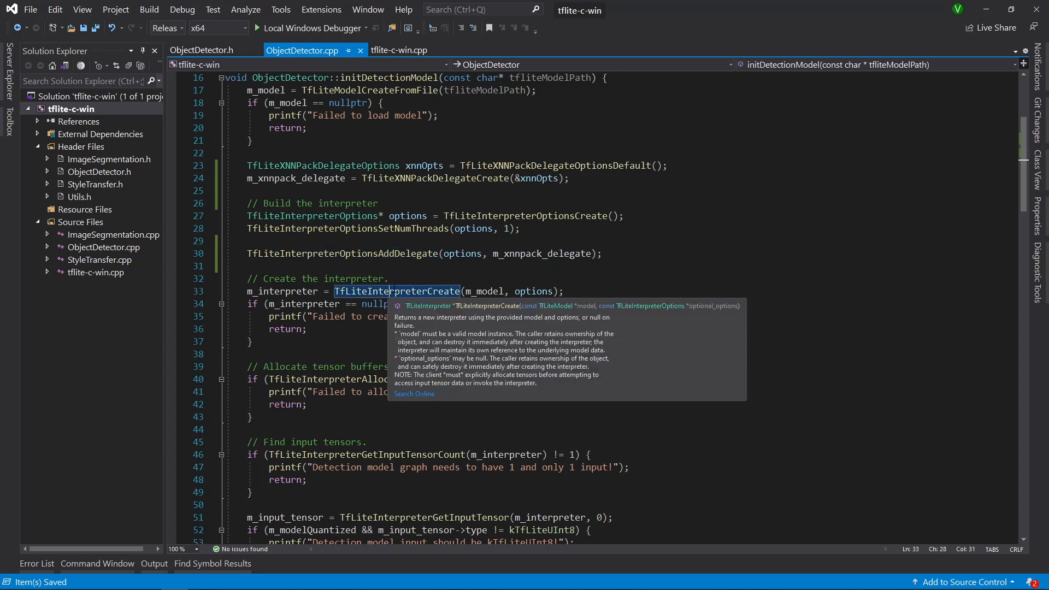
pyautogui.click(418, 272)
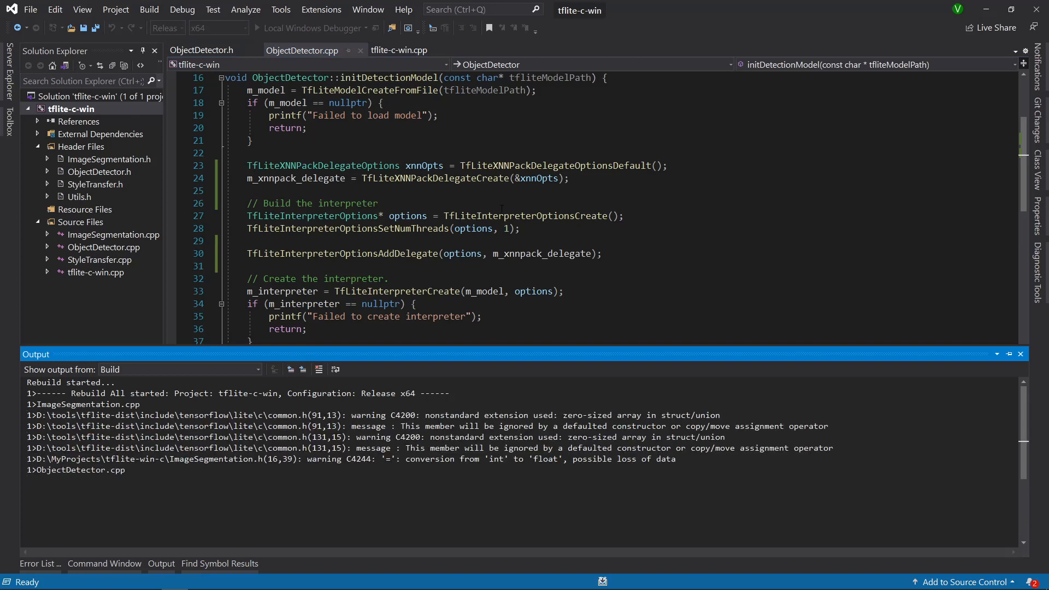
# - Run the rebuilt detector, watch live XNNPACK detections of keyboard and mouse, then close the frame window
pyautogui.scroll(-3)
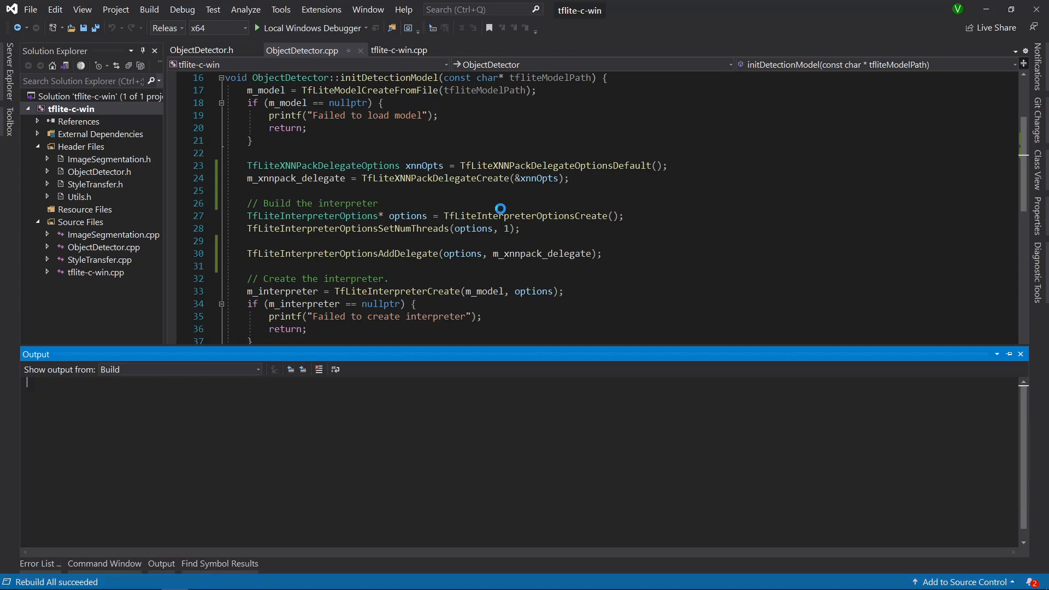
pyautogui.click(257, 28)
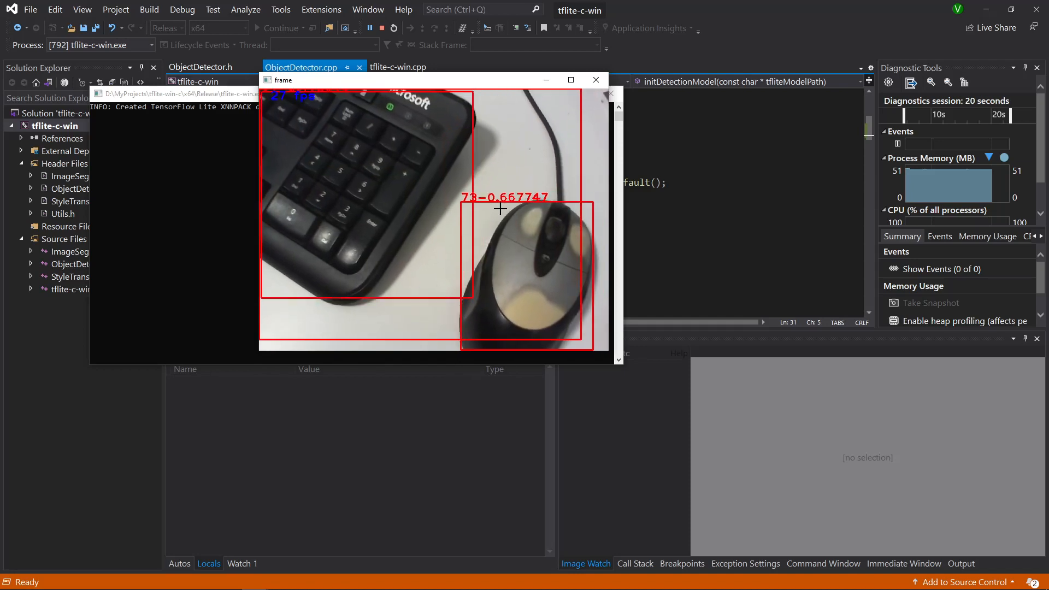
pyautogui.click(596, 80)
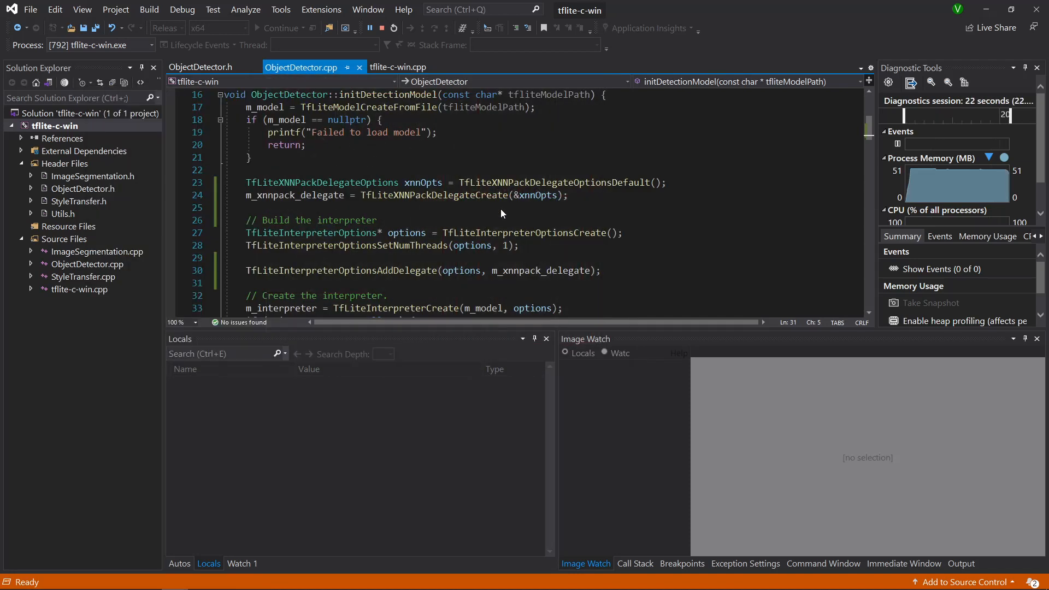